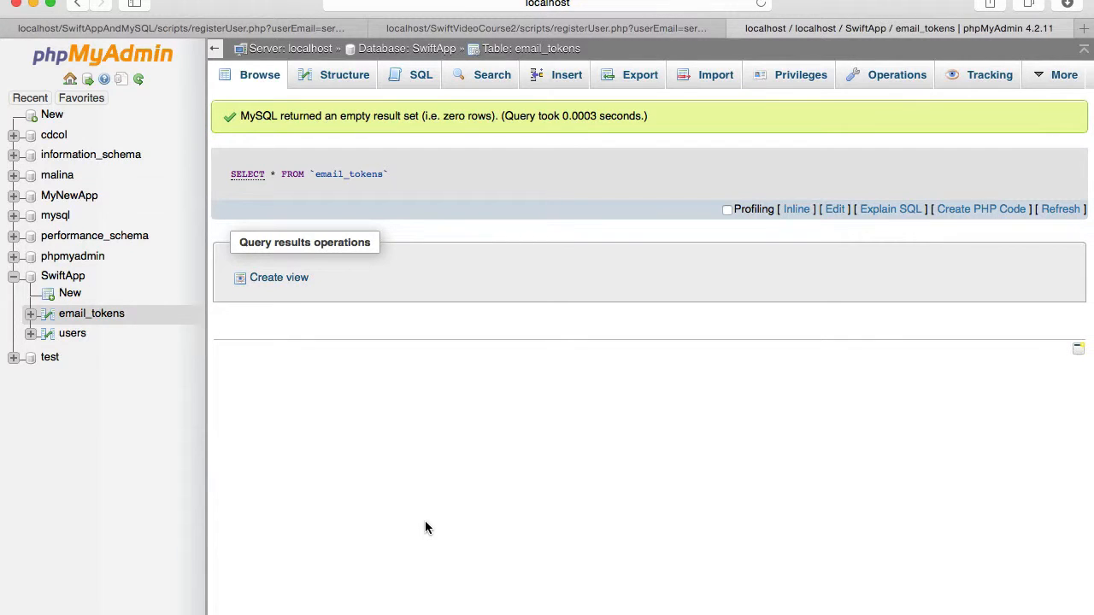
{"action": "mouse_move", "coordinate": [418, 348]}
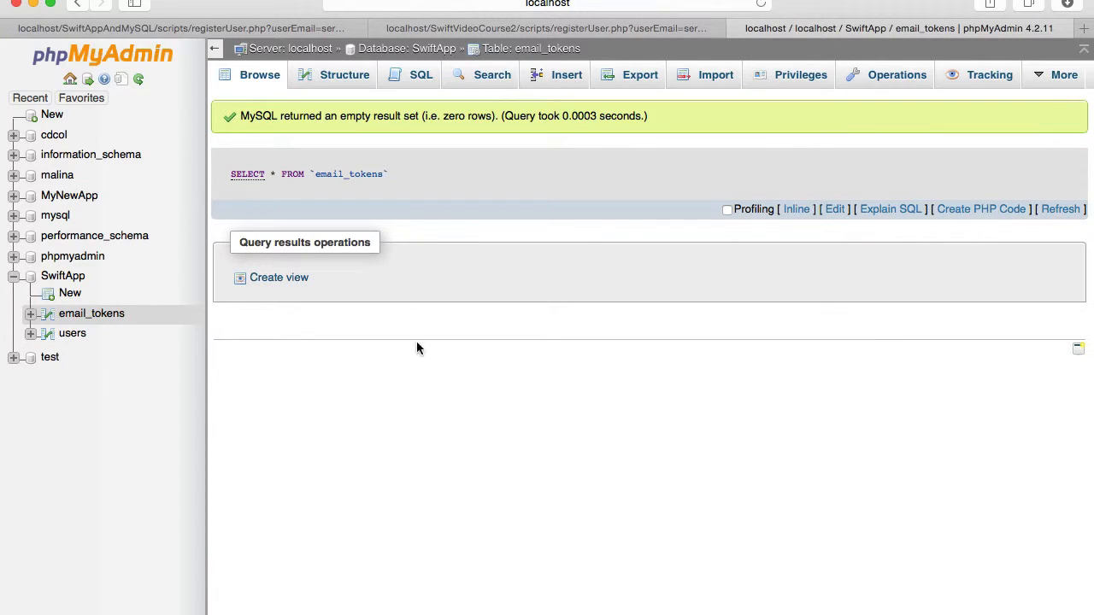
{"action": "mouse_move", "coordinate": [371, 186]}
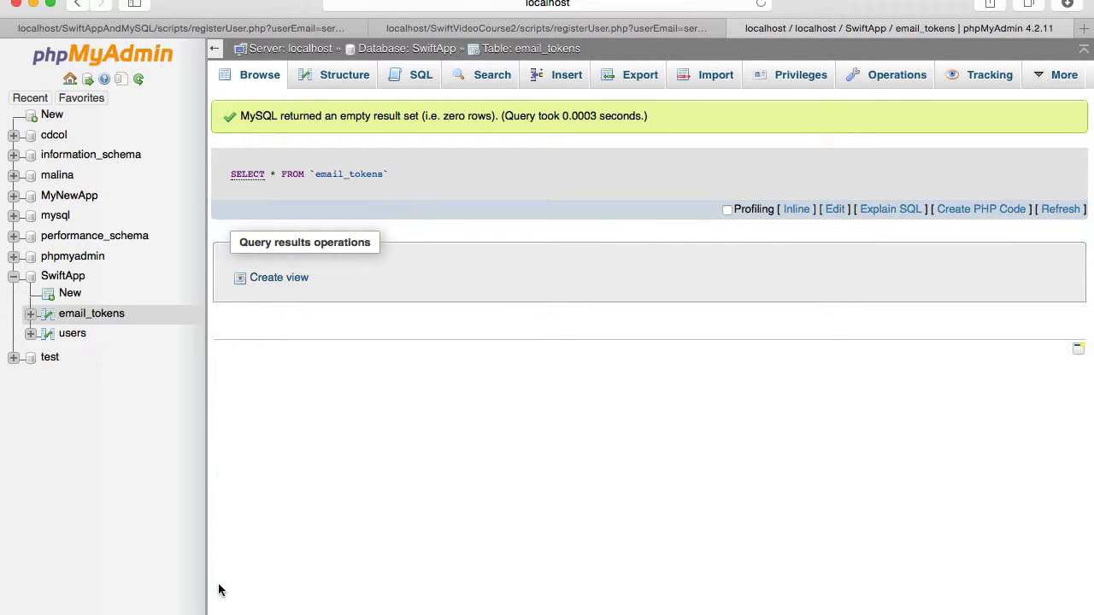
{"action": "mouse_move", "coordinate": [339, 607]}
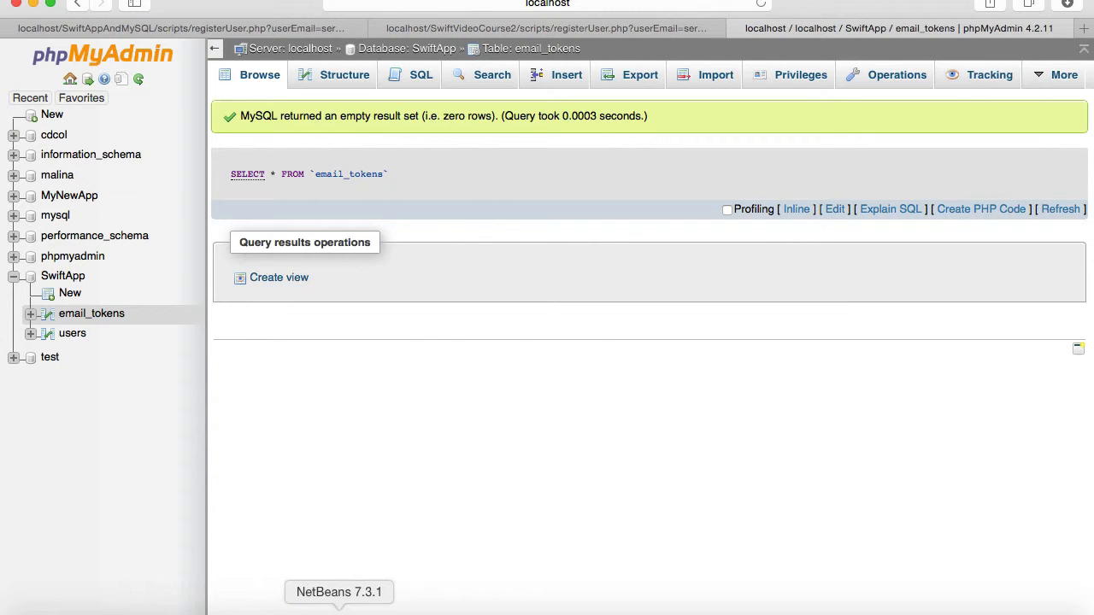
- Bring NetBeans forward and place the cursor at the 'Store email token' comment in registerUser.php
{"action": "left_click", "coordinate": [339, 592]}
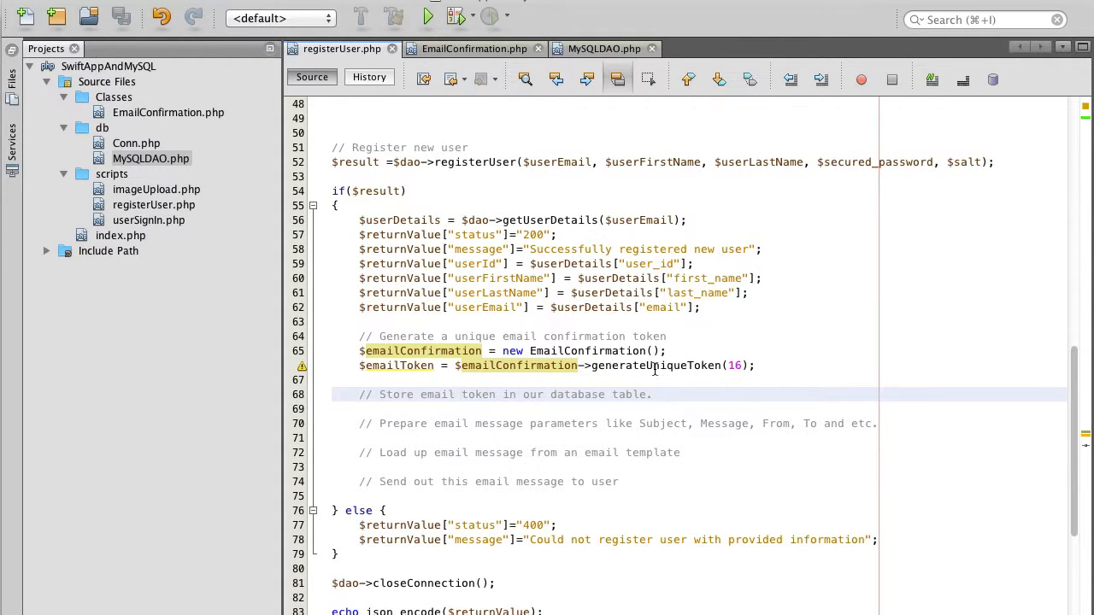
{"action": "left_click", "coordinate": [459, 394]}
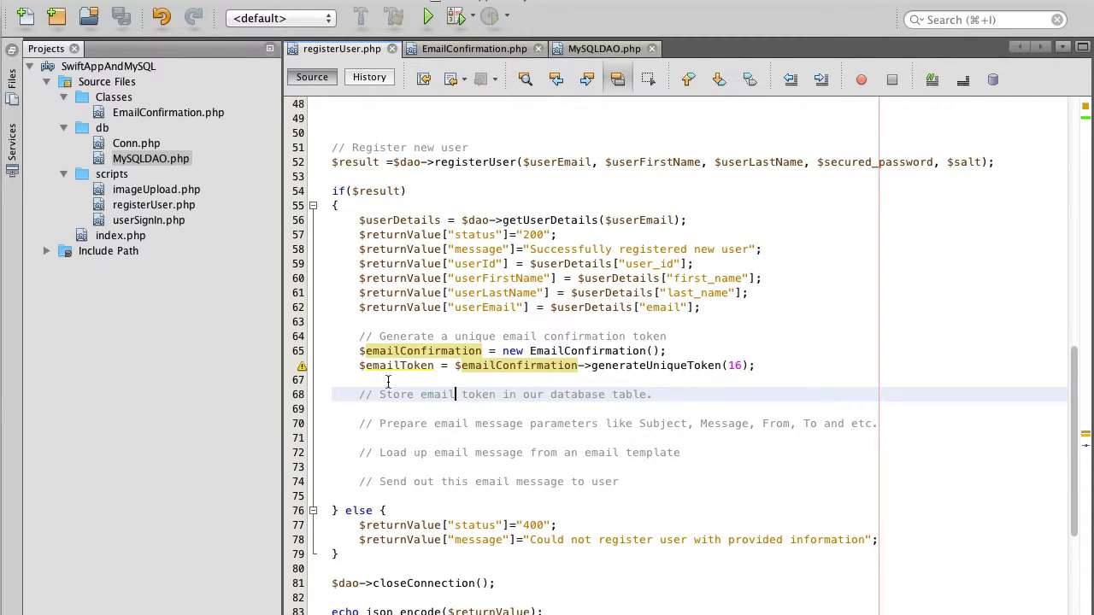
{"action": "mouse_move", "coordinate": [428, 394]}
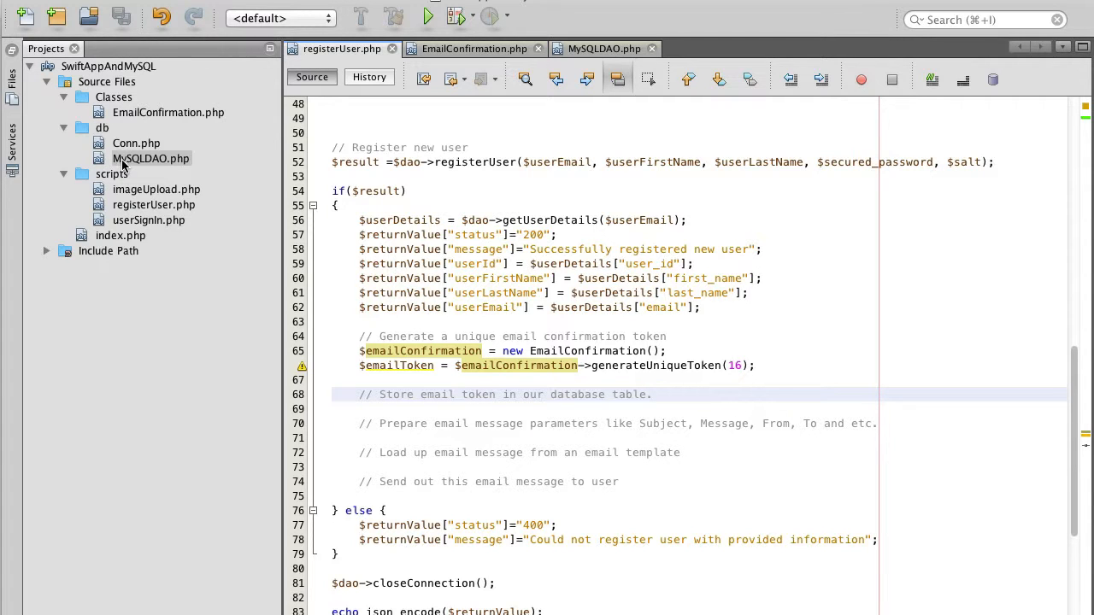
- Duplicate registerUser in MySQLDAO.php and rename the copy storeEmailToken
{"action": "left_click", "coordinate": [603, 48]}
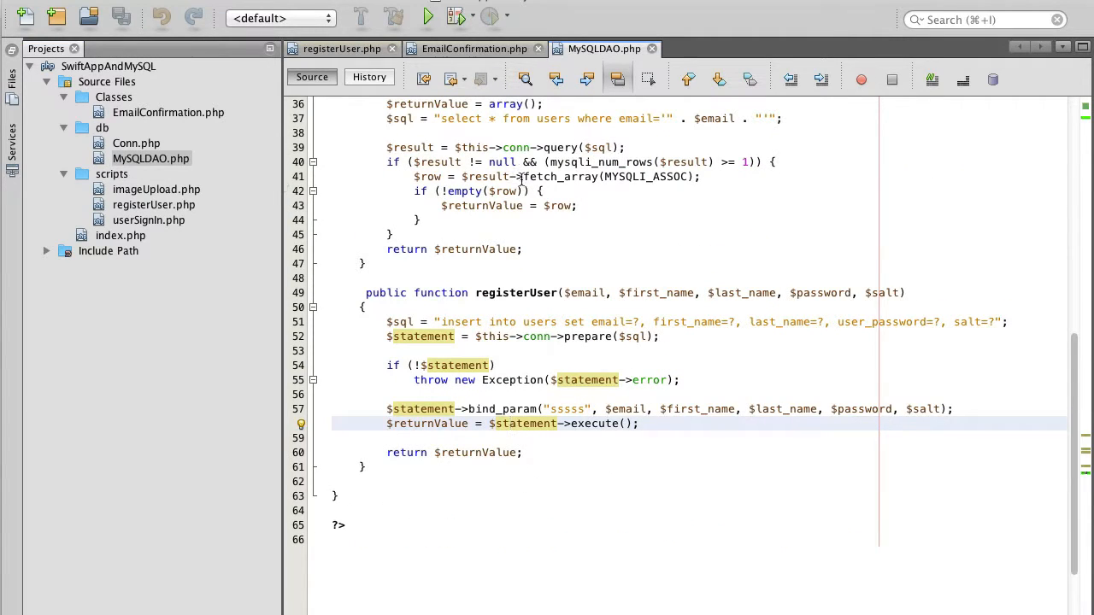
{"action": "scroll", "scroll_direction": "up", "scroll_amount": 3}
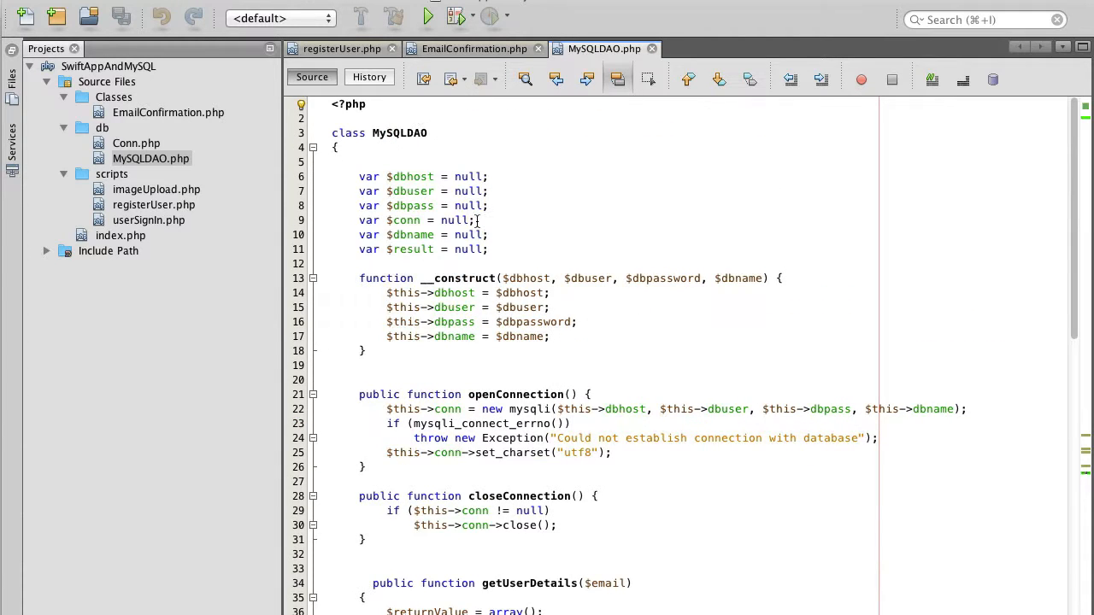
{"action": "scroll", "scroll_direction": "down", "scroll_amount": 3}
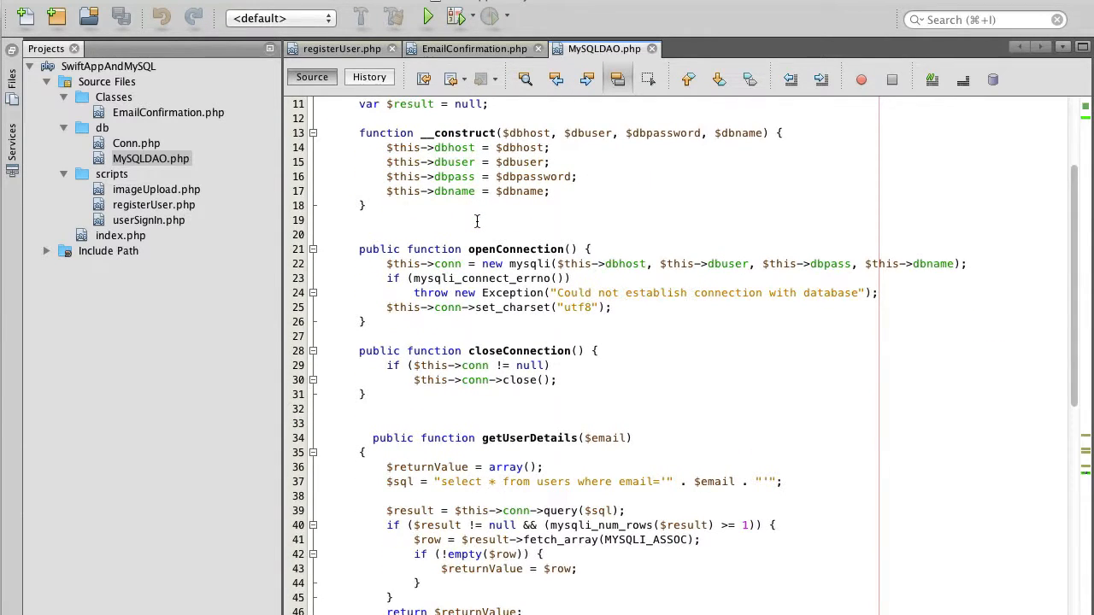
{"action": "scroll", "scroll_direction": "down", "scroll_amount": 3}
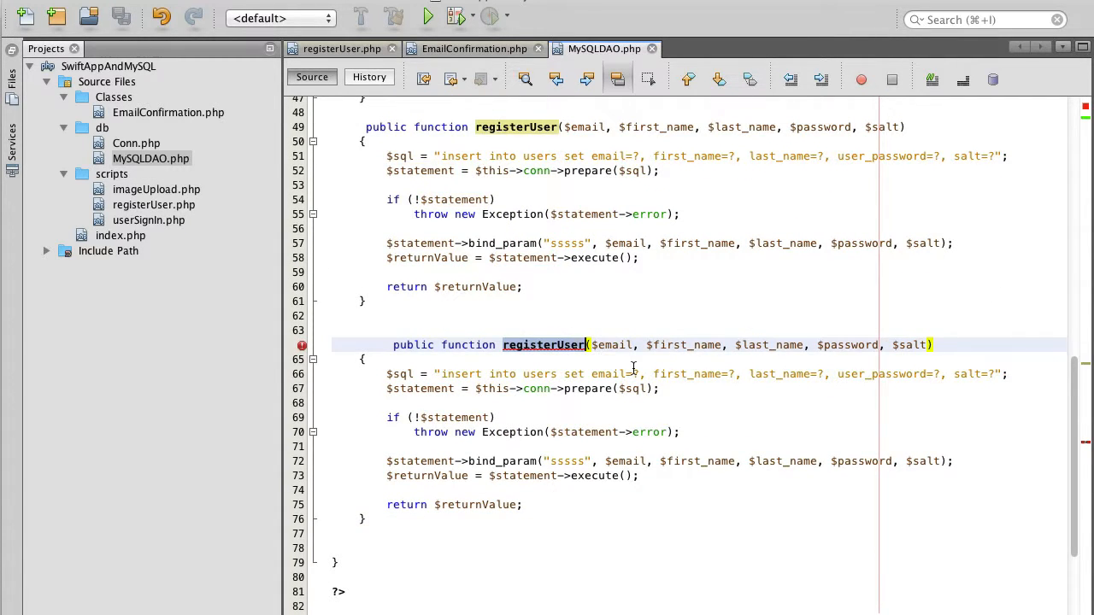
{"action": "type", "text": "insertEmailTok"}
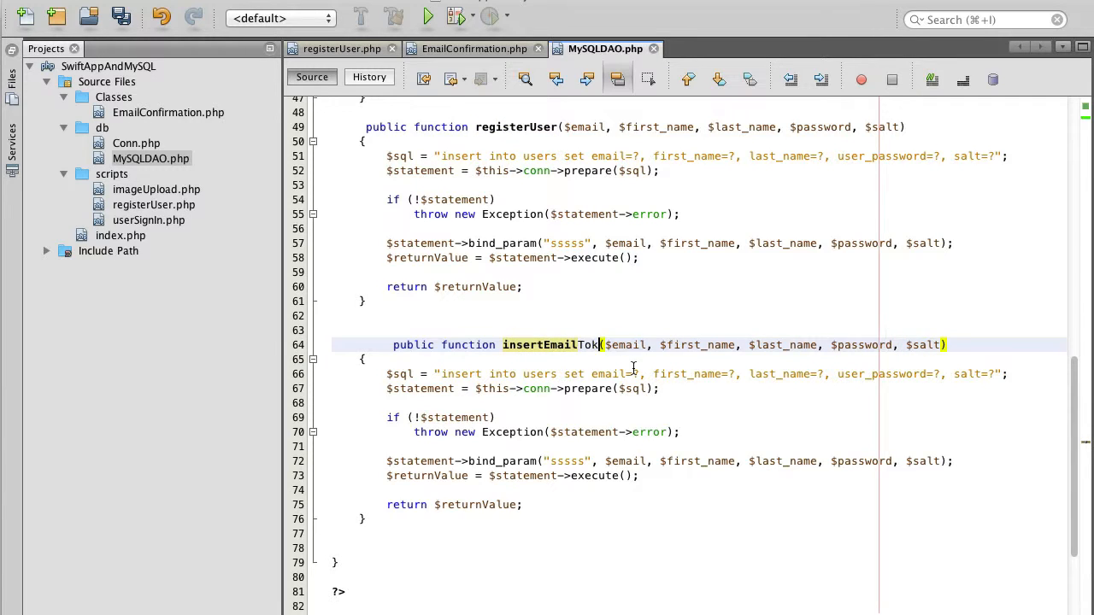
{"action": "type", "text": "en"}
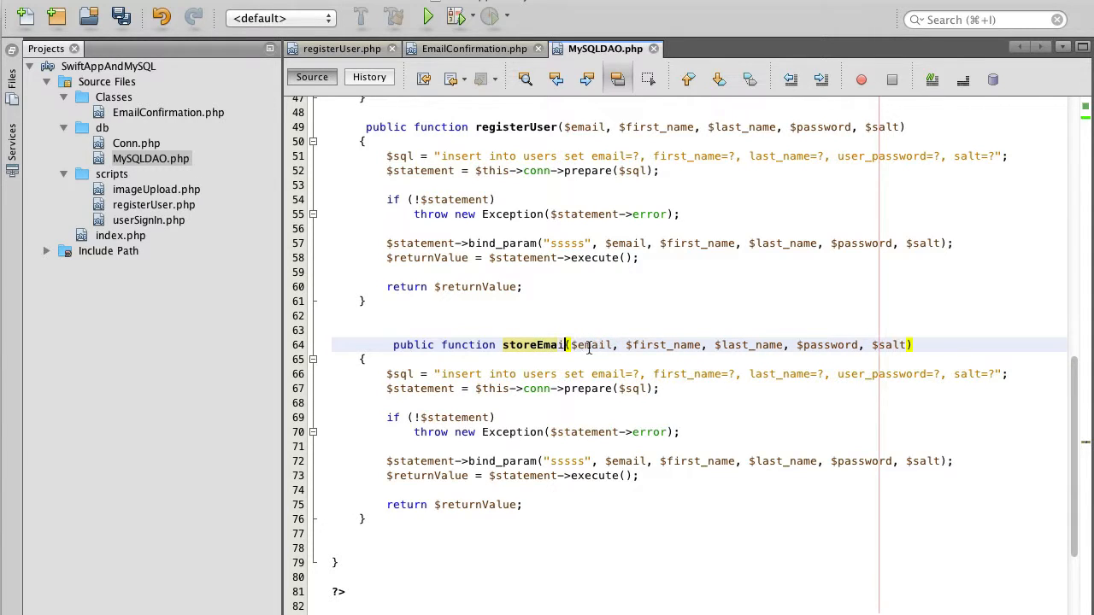
{"action": "type", "text": "Token"}
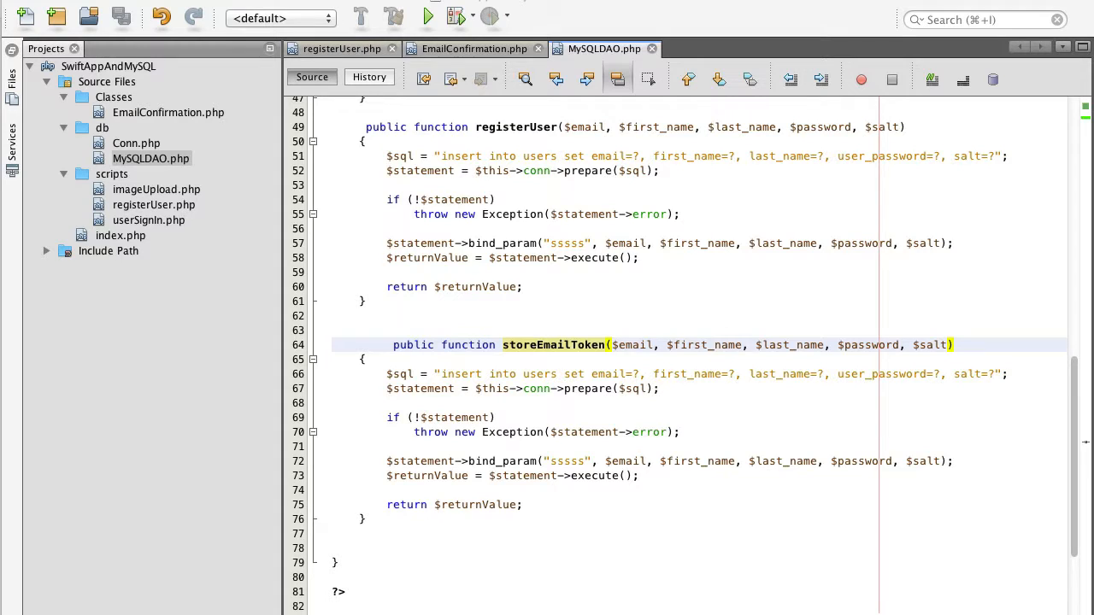
{"action": "mouse_move", "coordinate": [643, 203]}
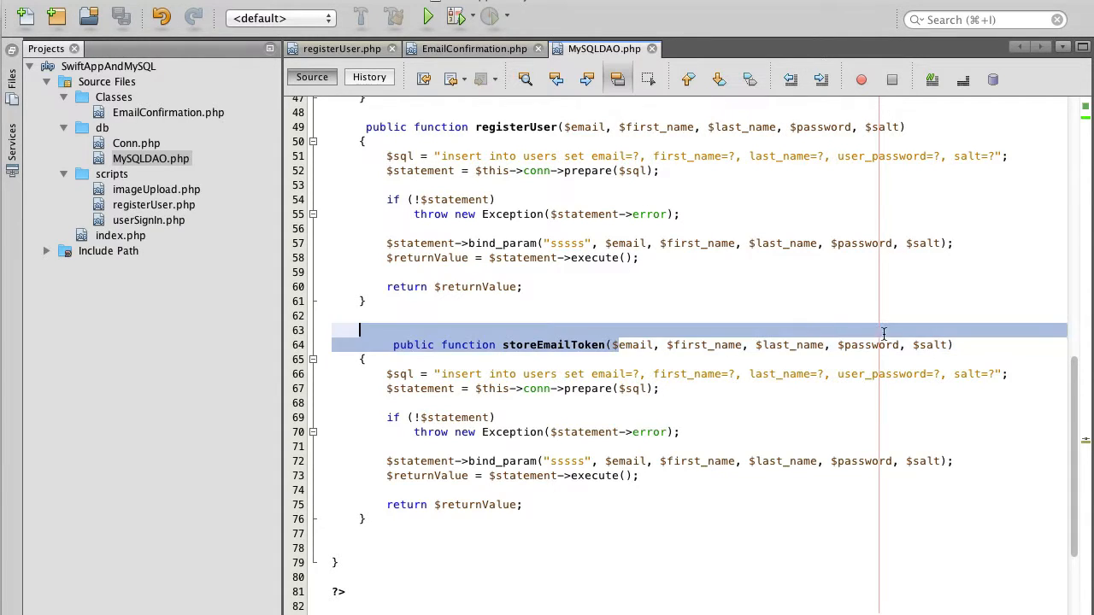
- Replace storeEmailToken's copied parameters with $user_id and $email_token
{"action": "key", "text": "Delete"}
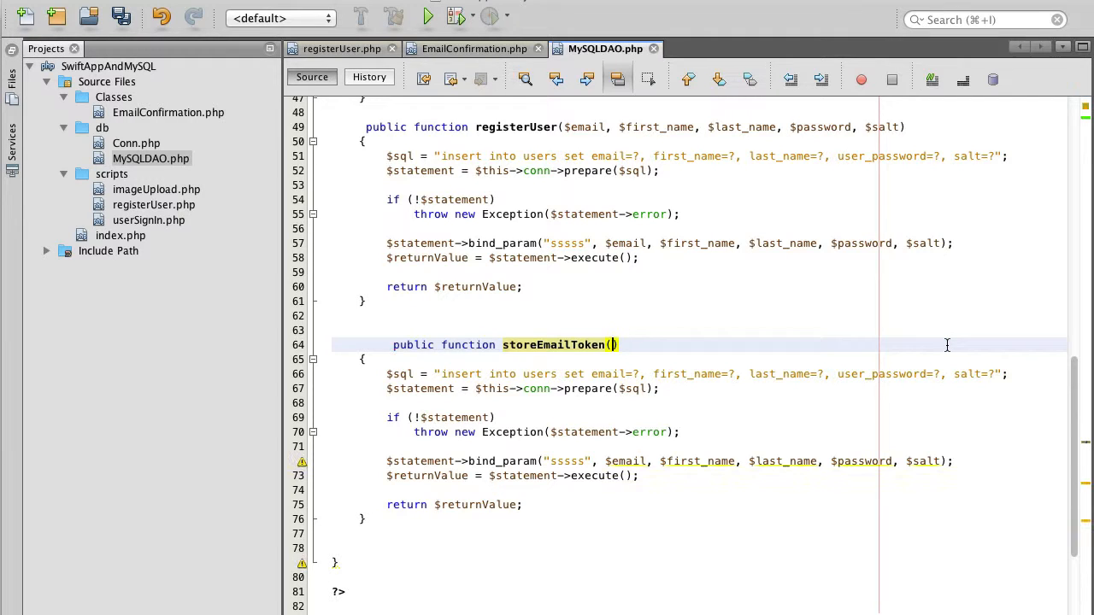
{"action": "type", "text": "$user_id,"}
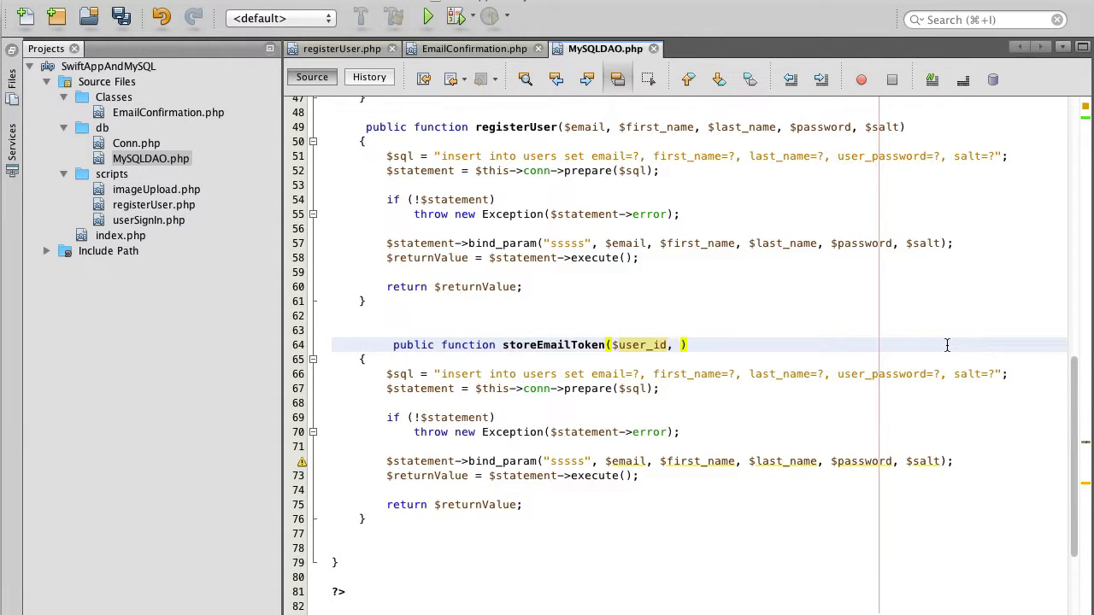
{"action": "type", "text": "$email"}
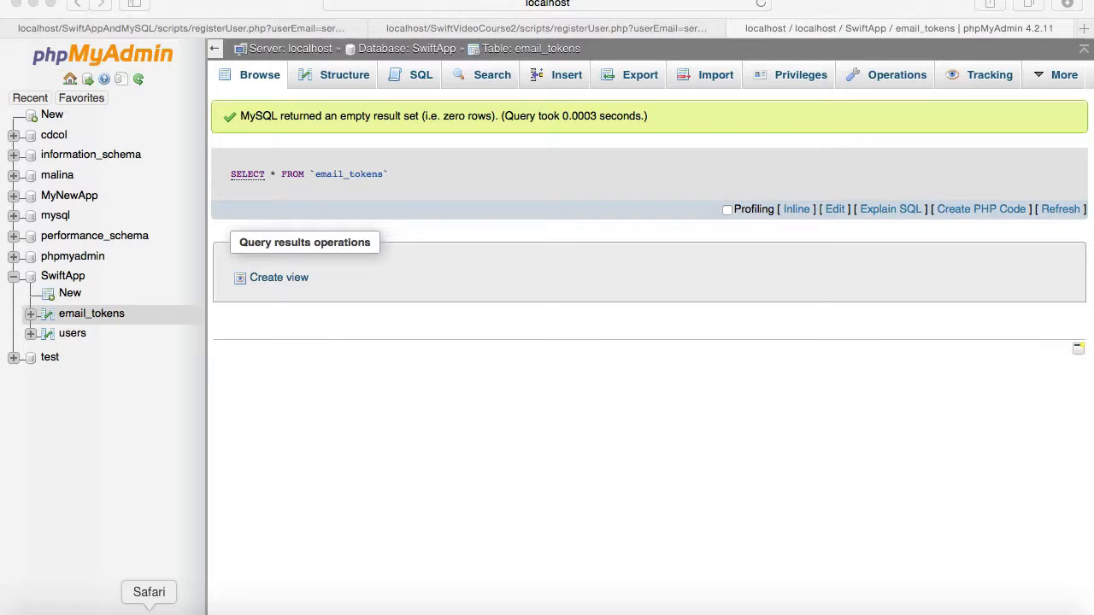
{"action": "left_click", "coordinate": [91, 313]}
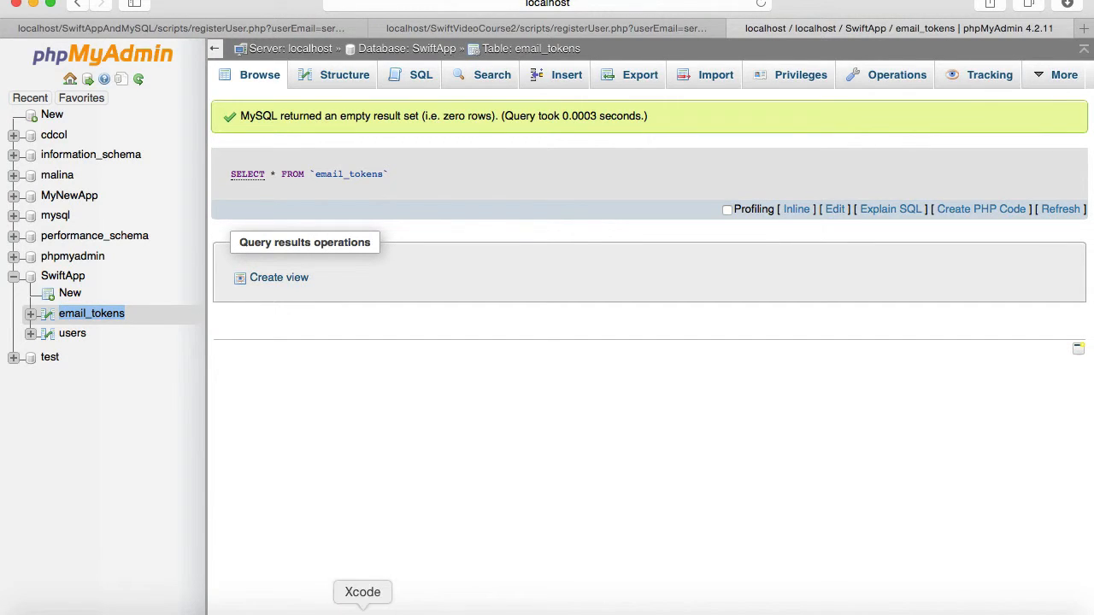
{"action": "left_click", "coordinate": [362, 591]}
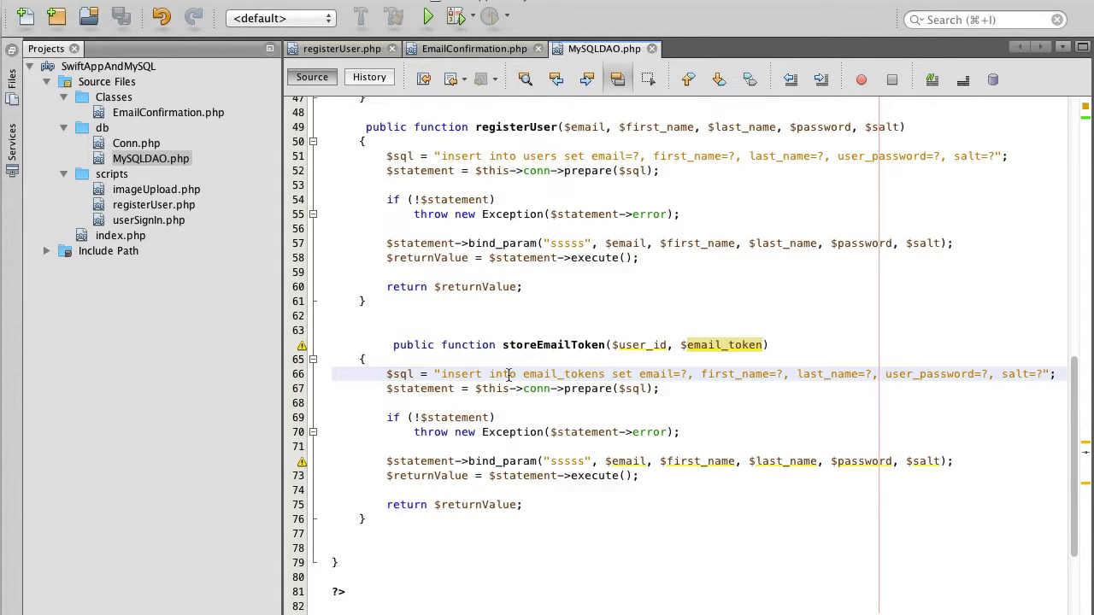
- Change the insert's column assignments to 'user_id=?, email_token=?' for email_tokens
{"action": "double_click", "coordinate": [562, 374]}
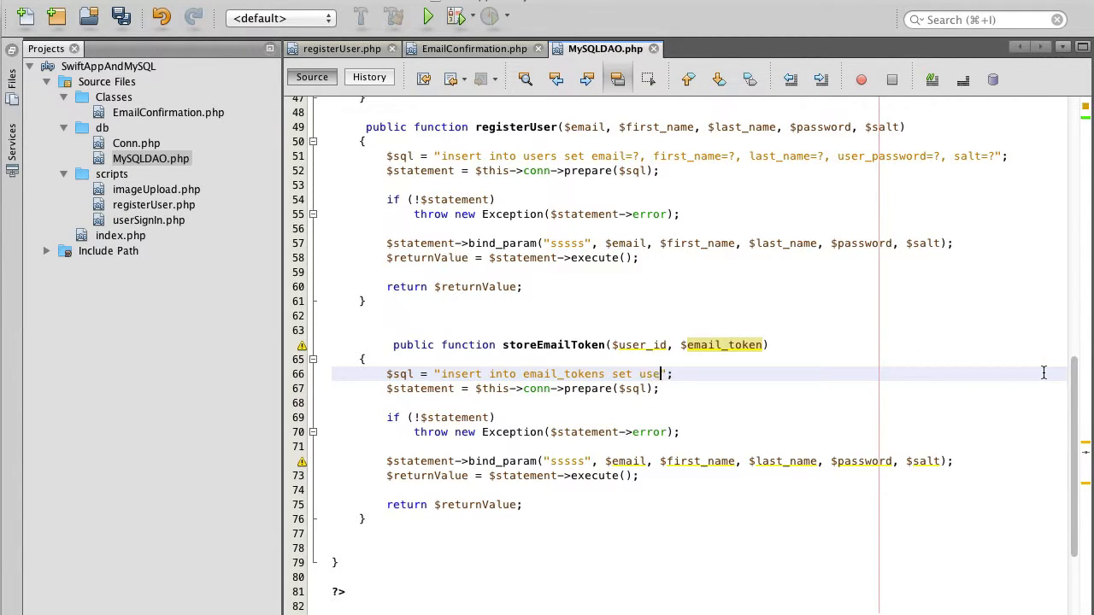
{"action": "type", "text": "r_id=\""}
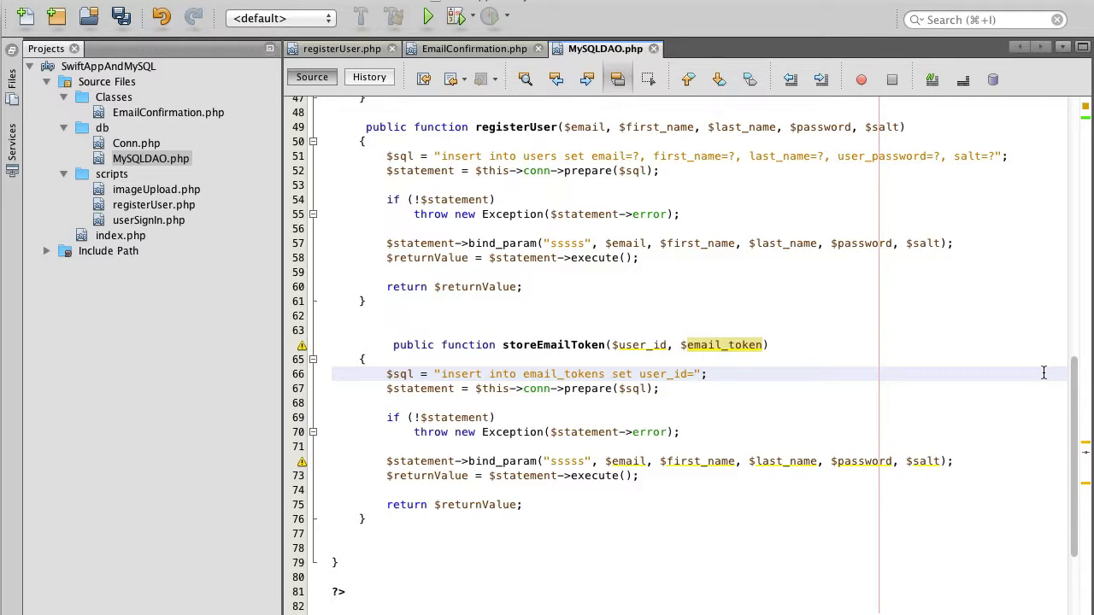
{"action": "type", "text": "?,"}
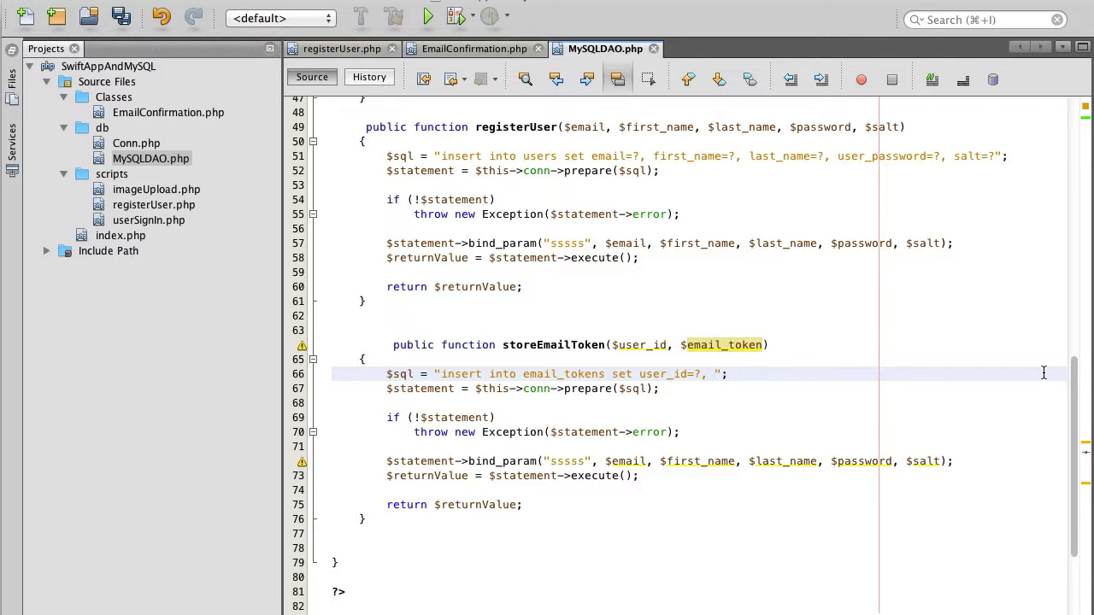
{"action": "type", "text": "email_"}
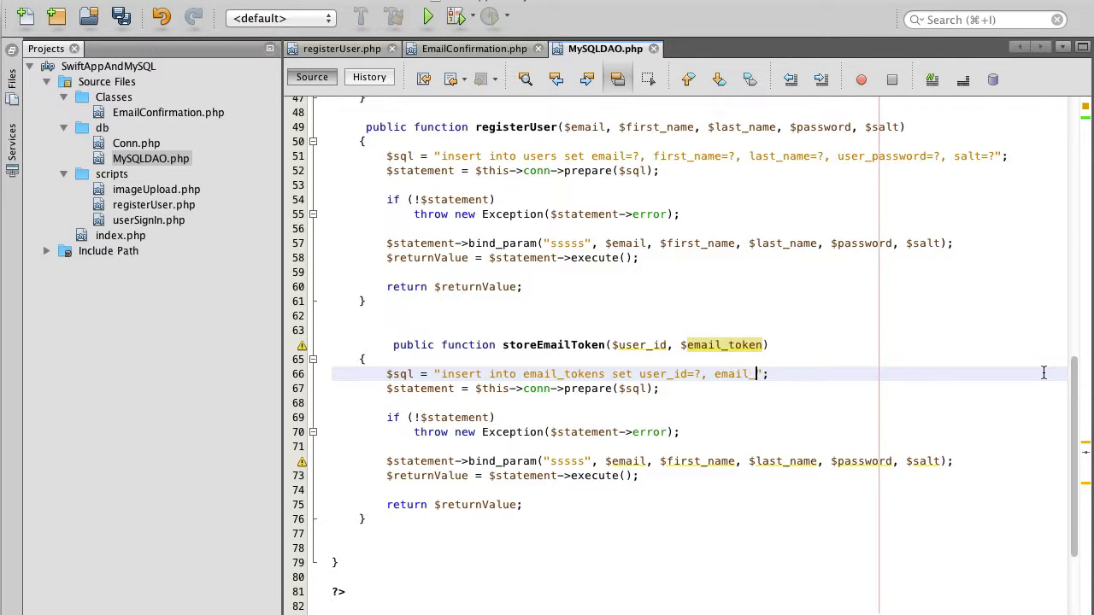
{"action": "type", "text": "to"}
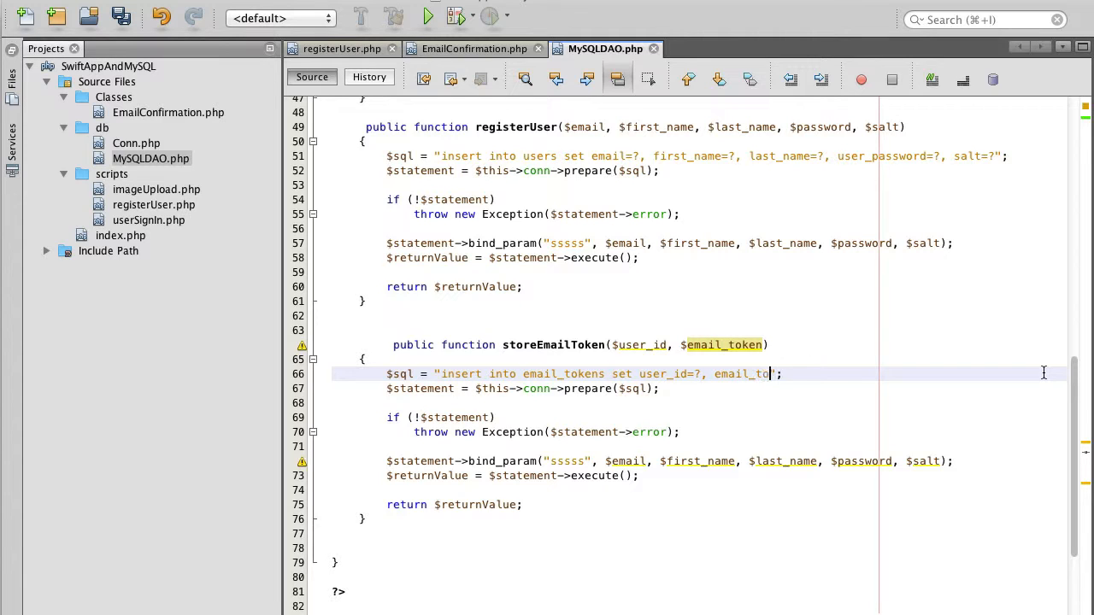
{"action": "type", "text": "ken=?"}
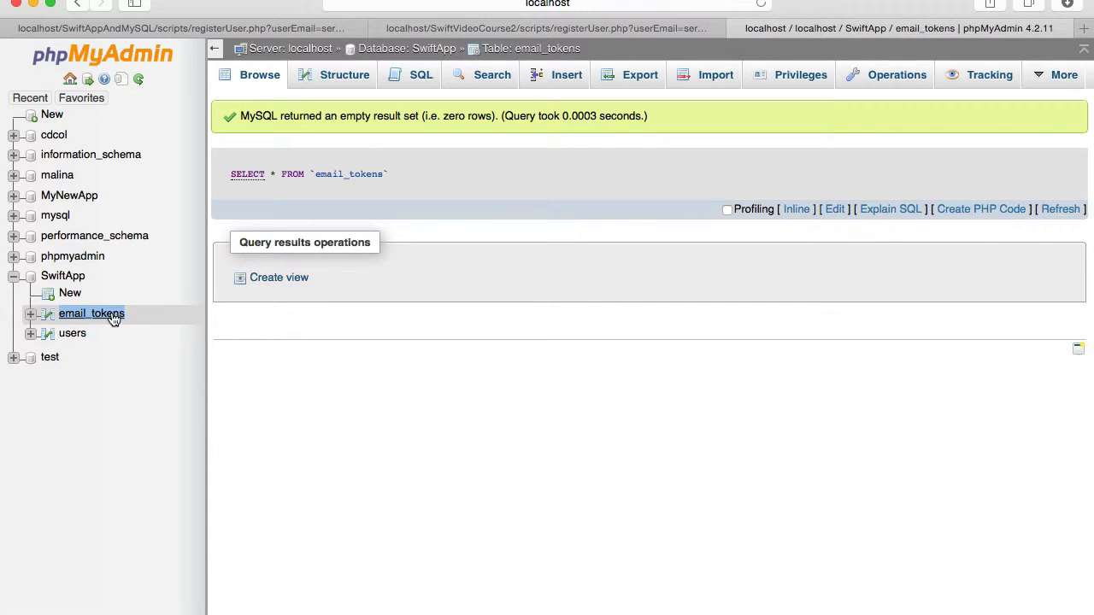
- Open email_tokens' Structure view to check the user_id int(11) and email_token varchar(16) columns
{"action": "left_click", "coordinate": [91, 313]}
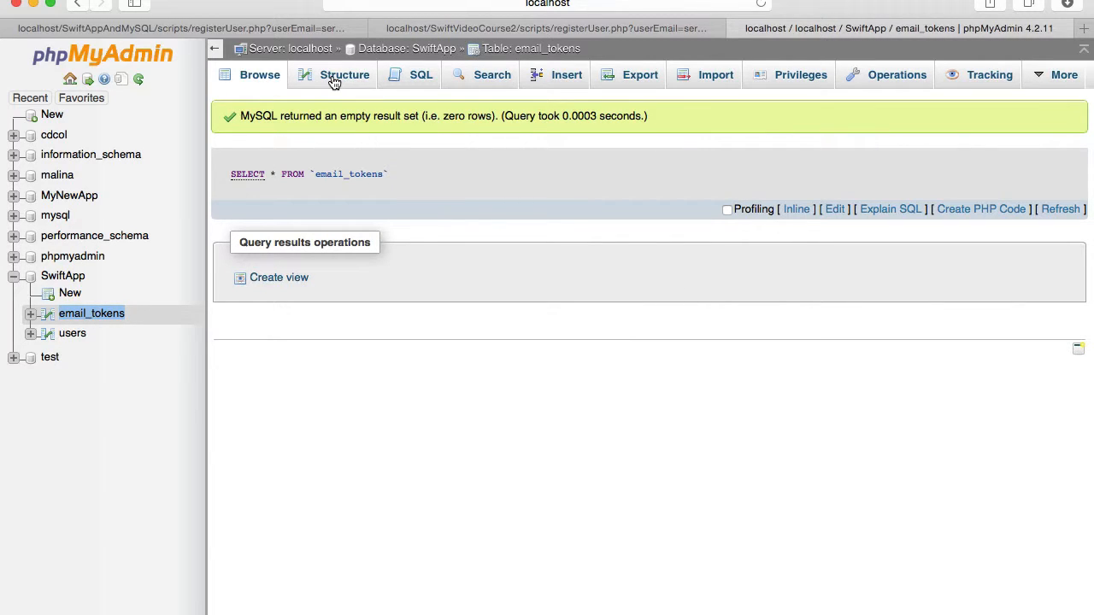
{"action": "left_click", "coordinate": [345, 75]}
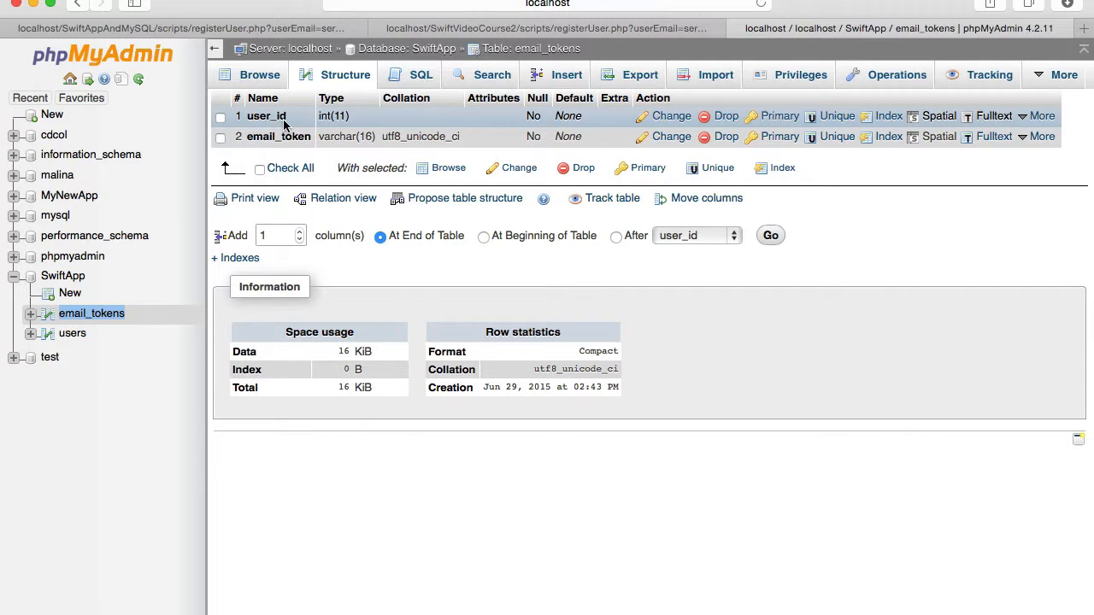
{"action": "mouse_move", "coordinate": [278, 135]}
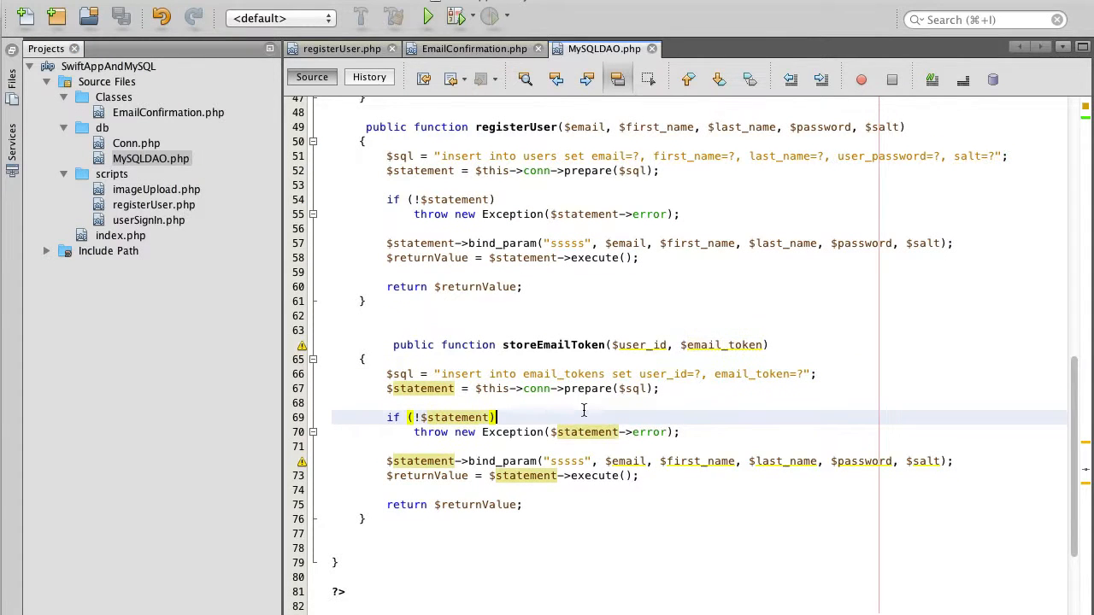
- Change bind_param's "sssss" to "is", binding $user_id and $email_token
{"action": "scroll", "scroll_direction": "up", "scroll_amount": 3}
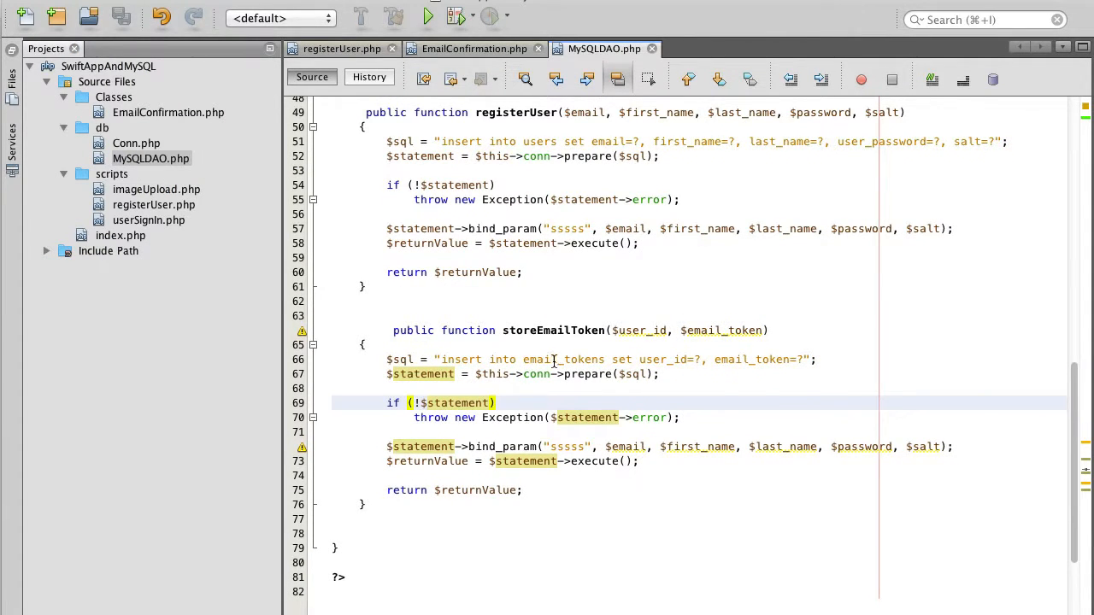
{"action": "mouse_move", "coordinate": [737, 359]}
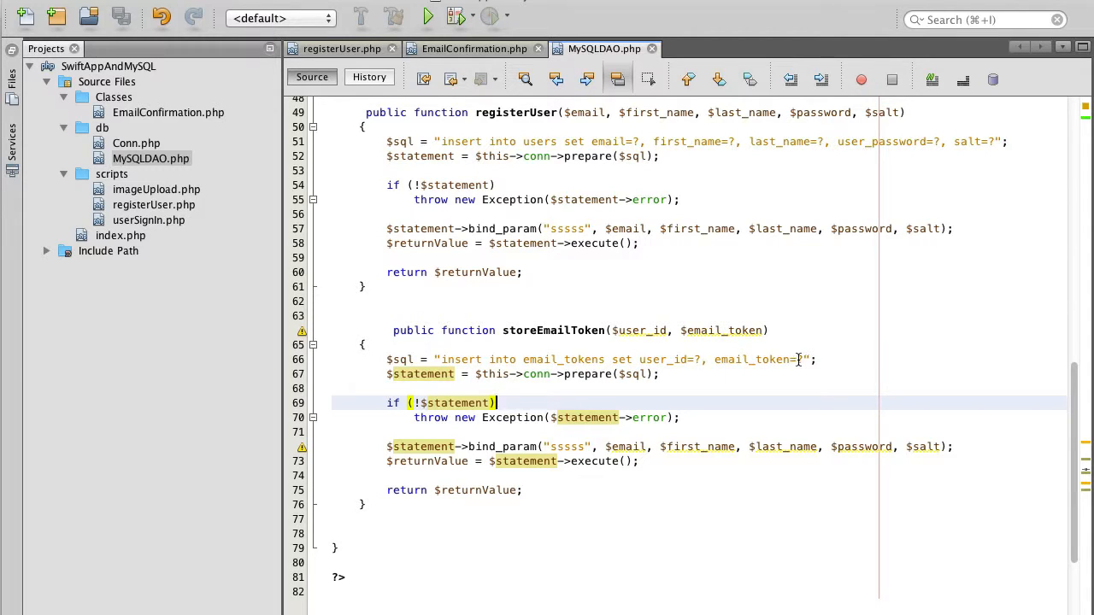
{"action": "double_click", "coordinate": [639, 331]}
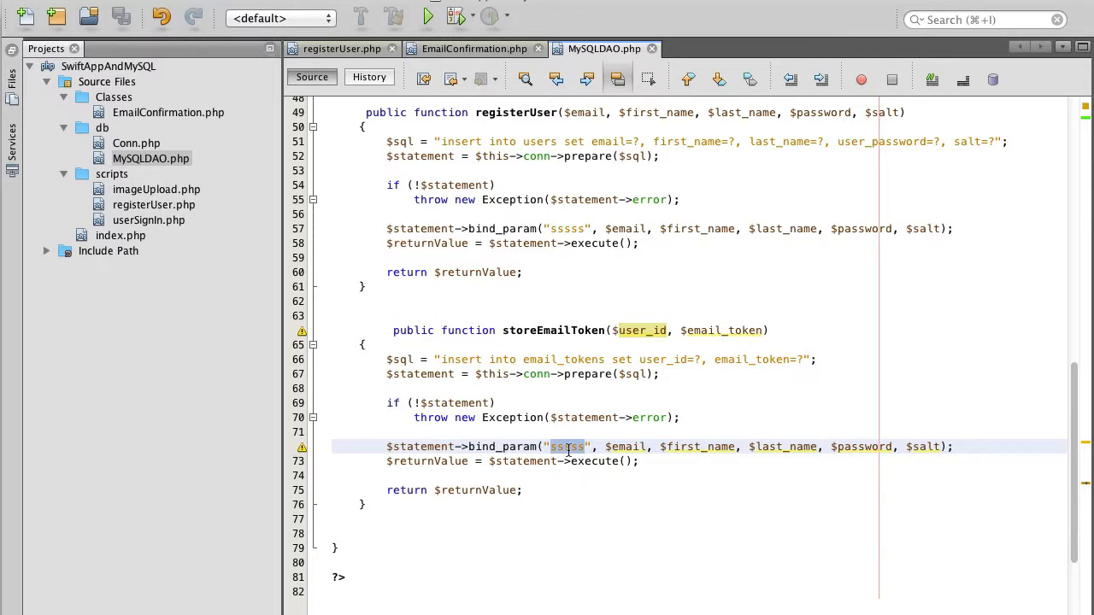
{"action": "type", "text": "i"}
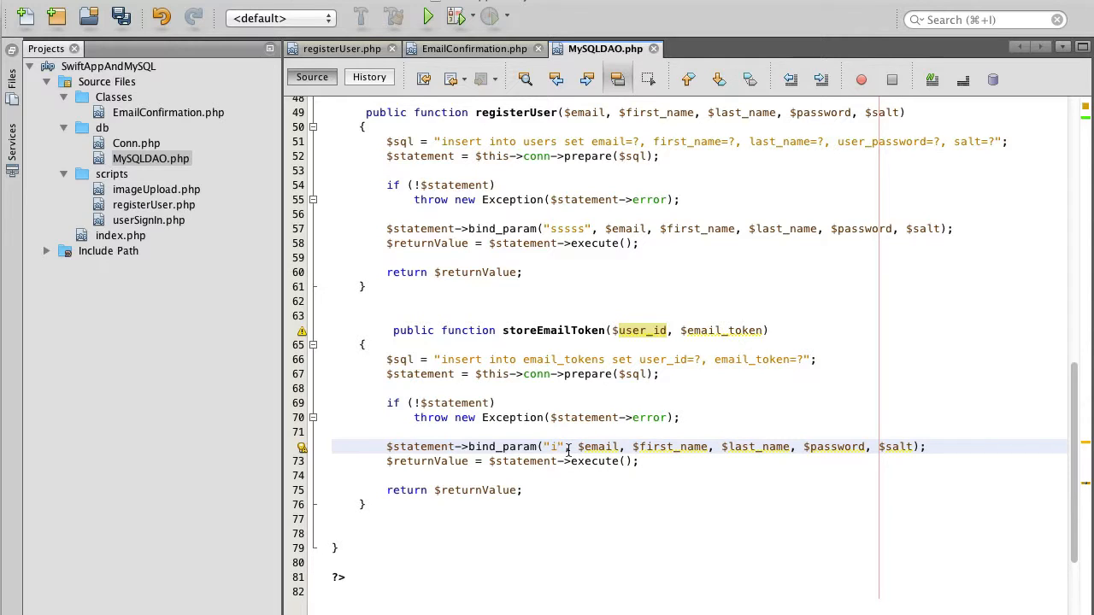
{"action": "type", "text": "s"}
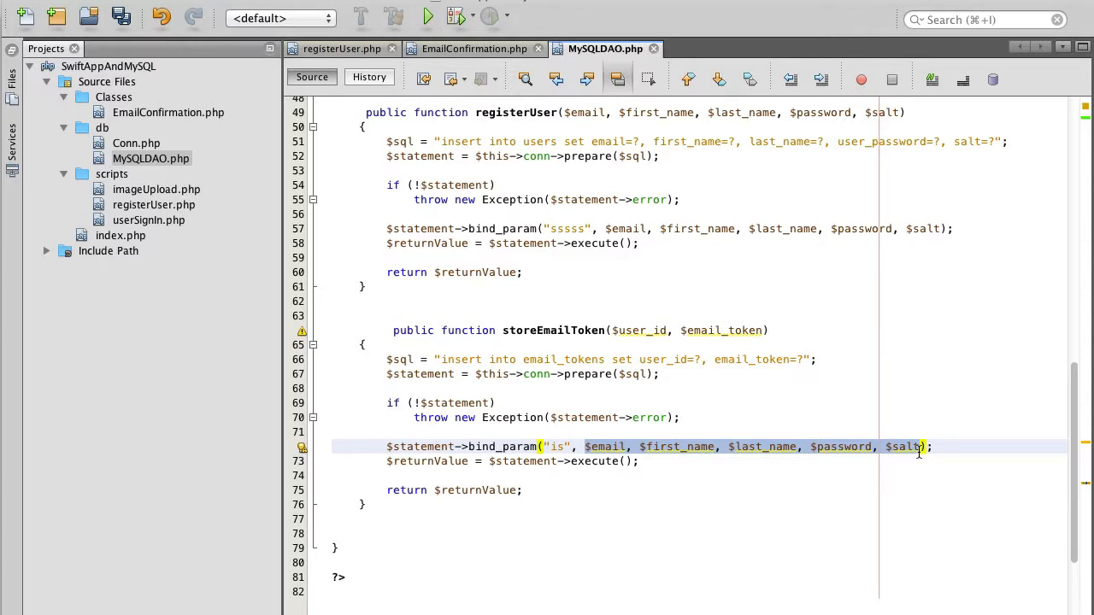
{"action": "type", "text": "$user_id, $email_token);"}
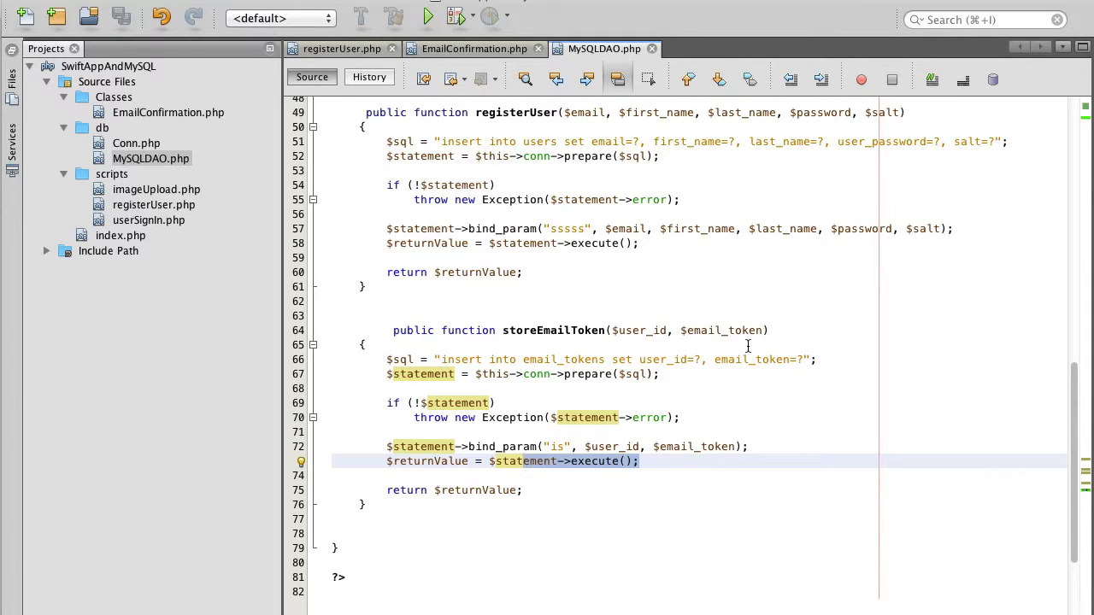
{"action": "left_click", "coordinate": [766, 359]}
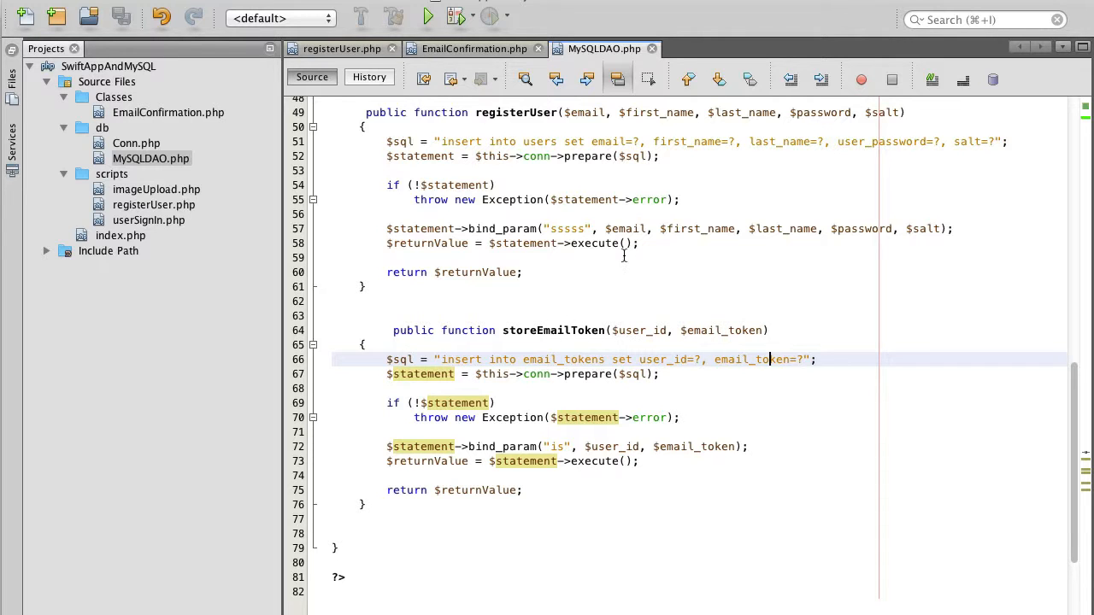
{"action": "left_click", "coordinate": [342, 49]}
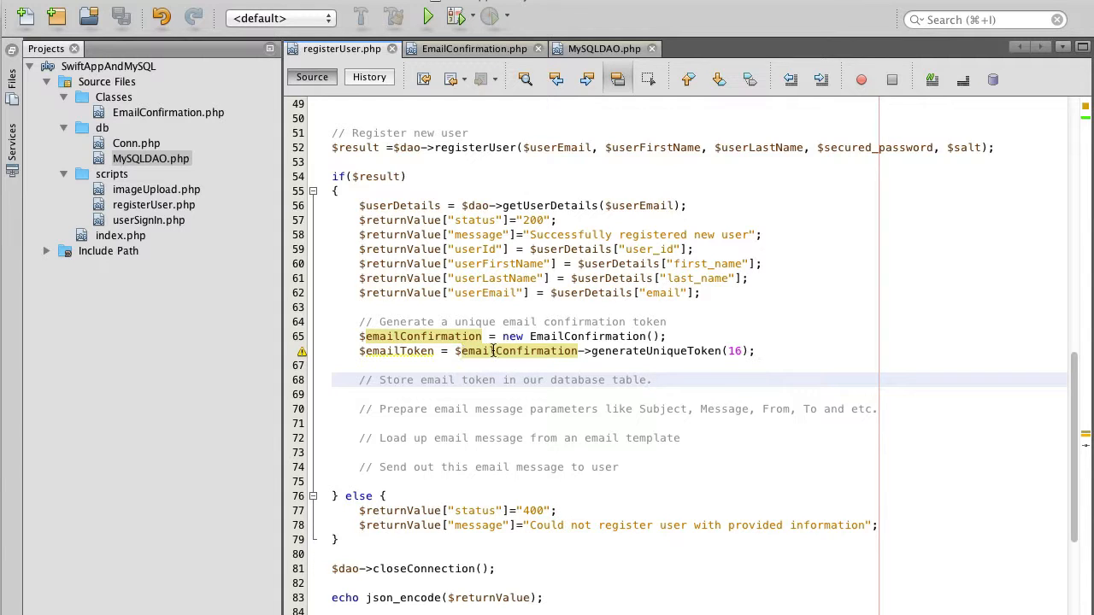
- In registerUser.php, copy the $dao variable name for a new line under the store-token comment
{"action": "left_click", "coordinate": [654, 379]}
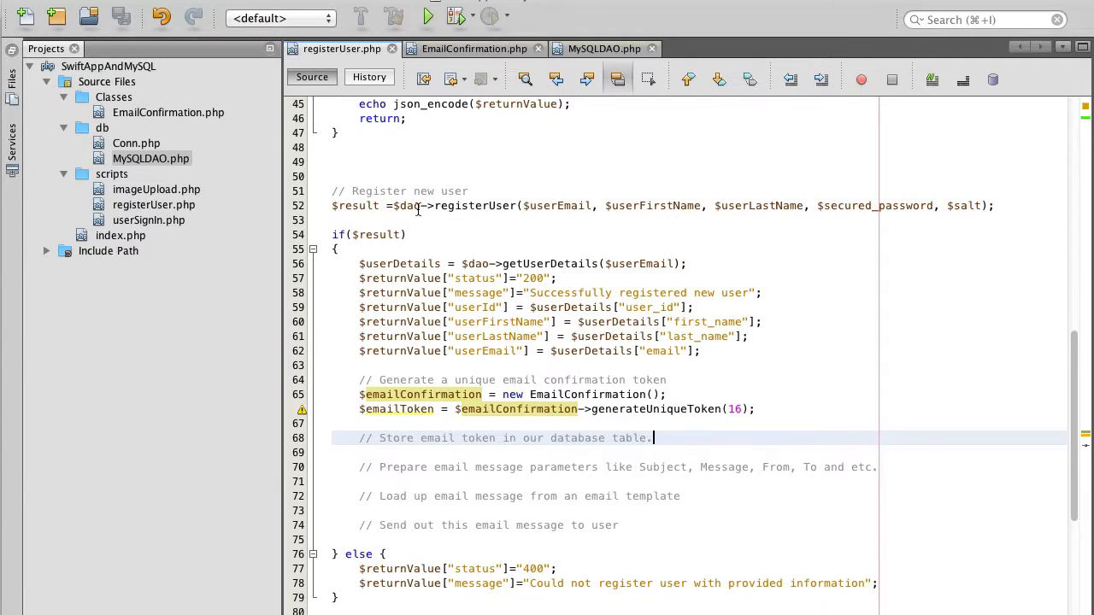
{"action": "scroll", "scroll_direction": "up", "scroll_amount": 3}
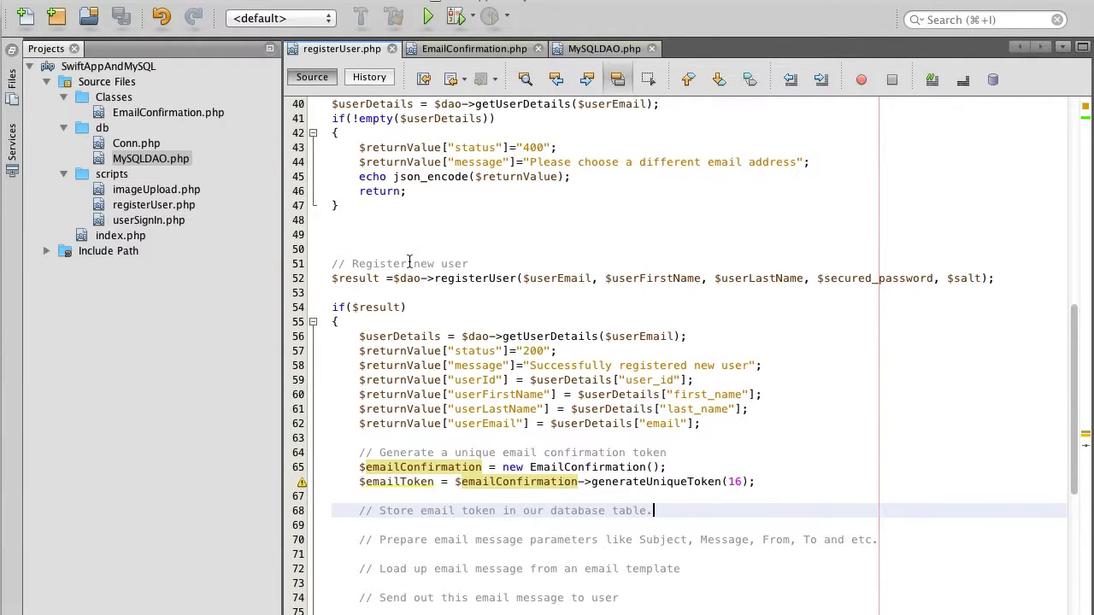
{"action": "scroll", "scroll_direction": "up", "scroll_amount": 3}
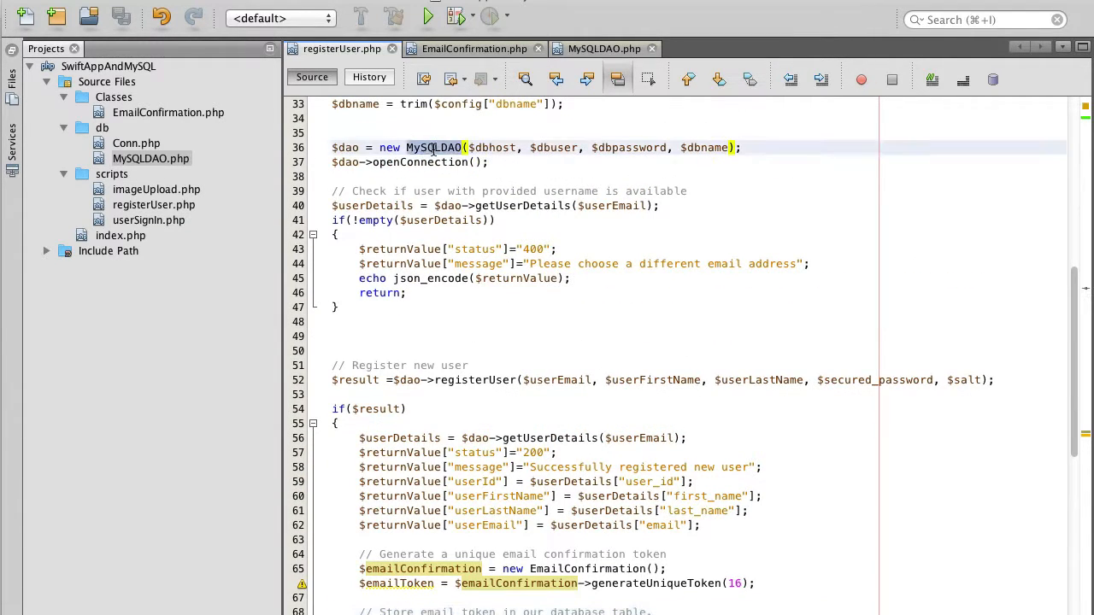
{"action": "double_click", "coordinate": [345, 147]}
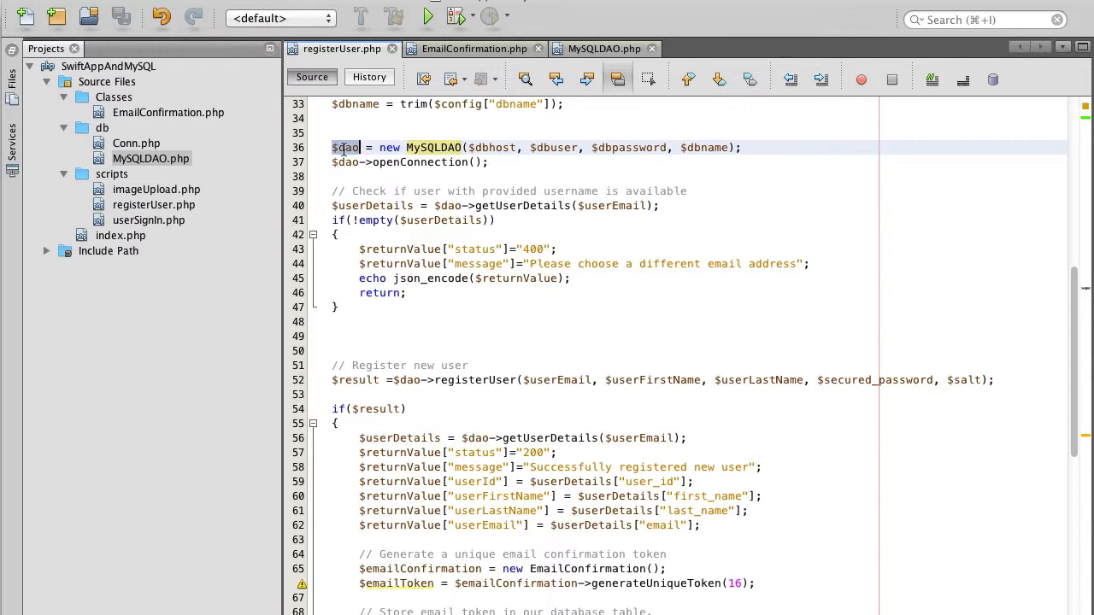
{"action": "scroll", "scroll_direction": "down", "scroll_amount": 3}
{"action": "type", "text": "$dao"}
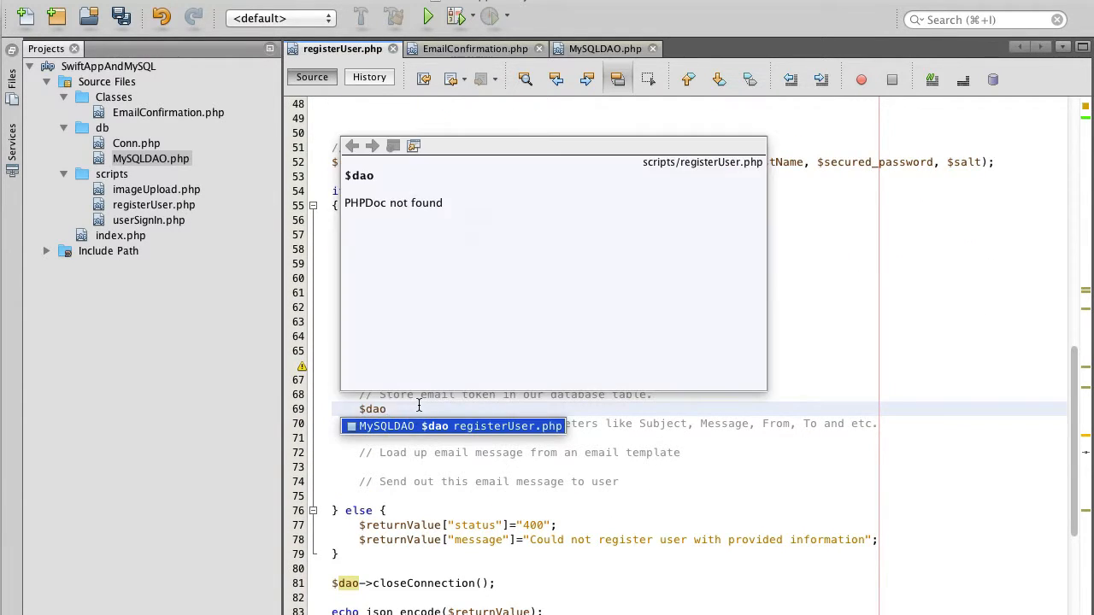
- Add the call $dao->storeEmailToken($userDetails["user_id"], $emailToken); under the store-token comment
{"action": "type", "text": "->"}
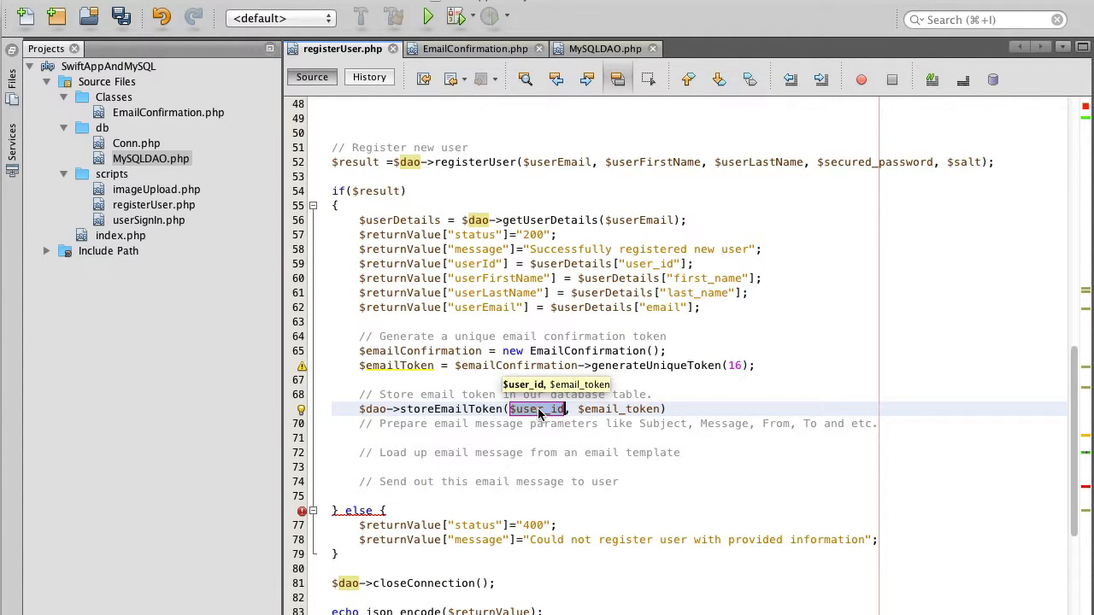
{"action": "mouse_move", "coordinate": [560, 375]}
{"action": "type", "text": ";"}
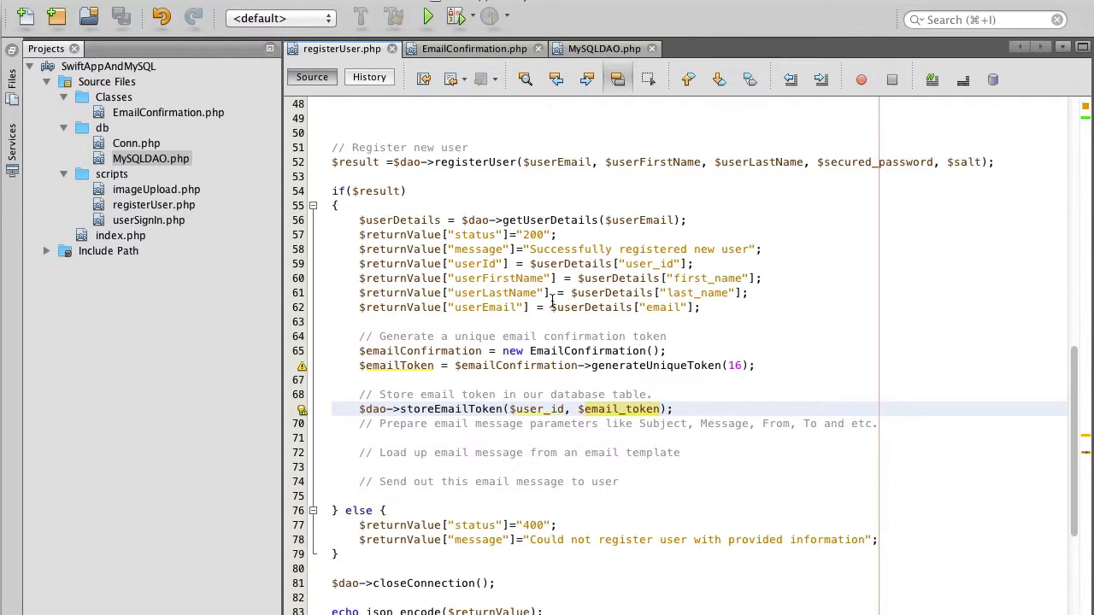
{"action": "left_click", "coordinate": [525, 220]}
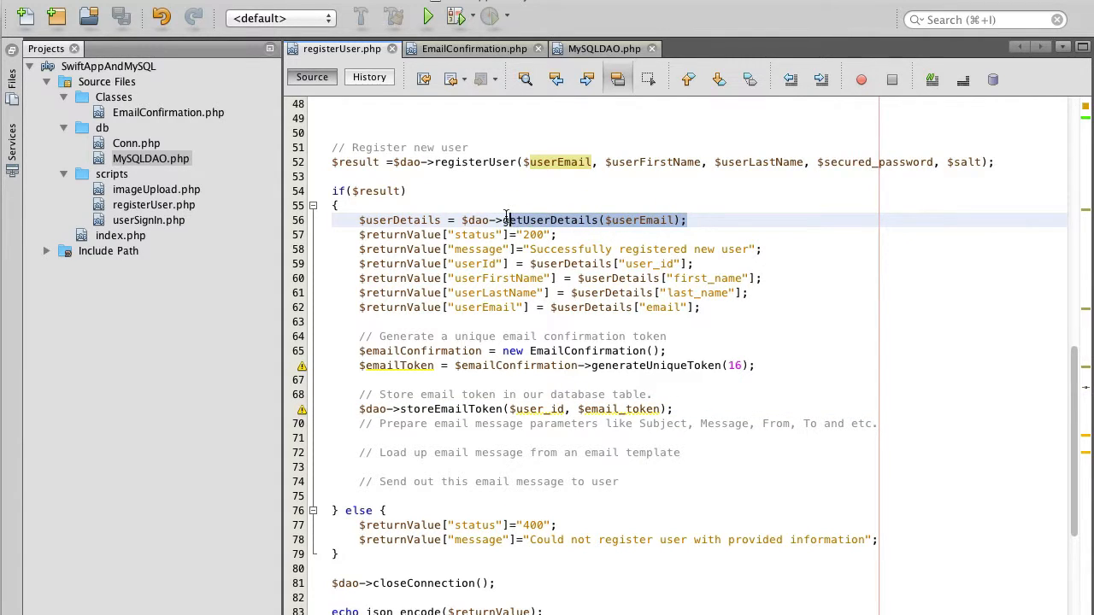
{"action": "double_click", "coordinate": [400, 220]}
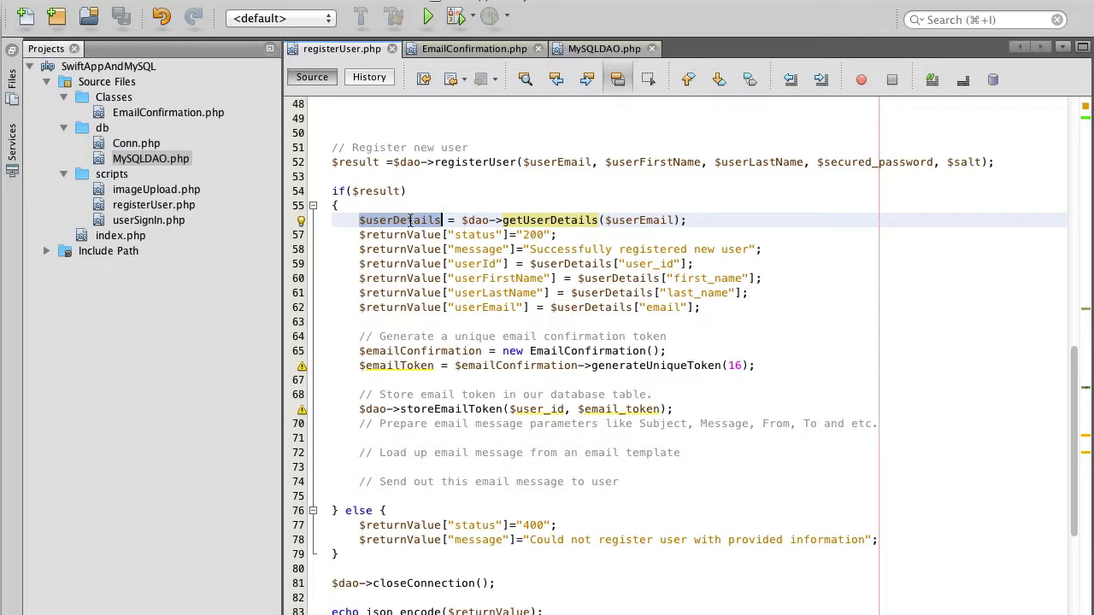
{"action": "double_click", "coordinate": [400, 219]}
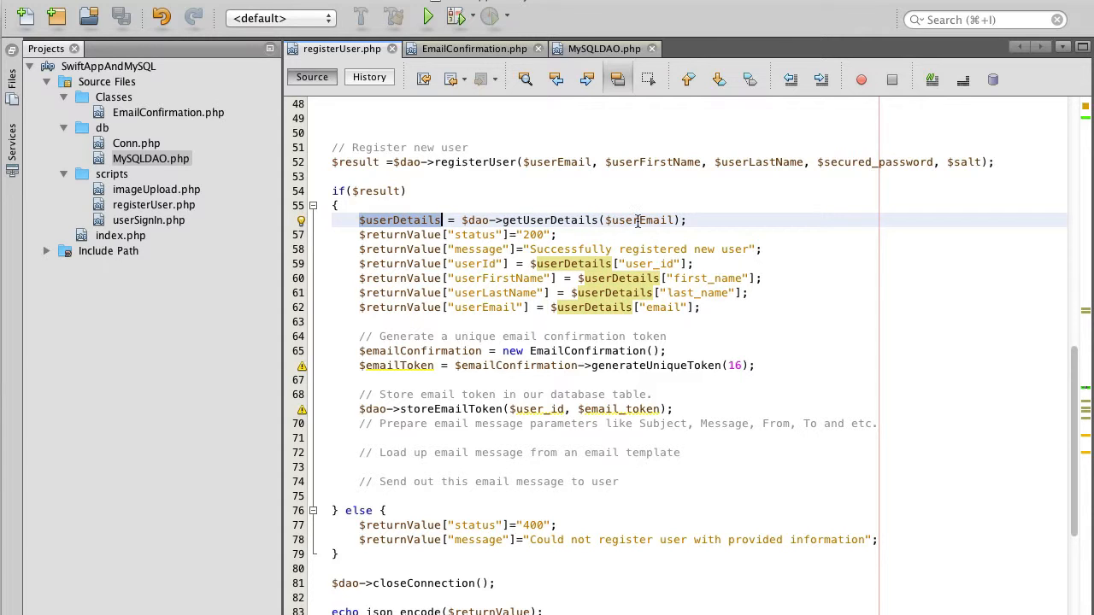
{"action": "left_click", "coordinate": [531, 264]}
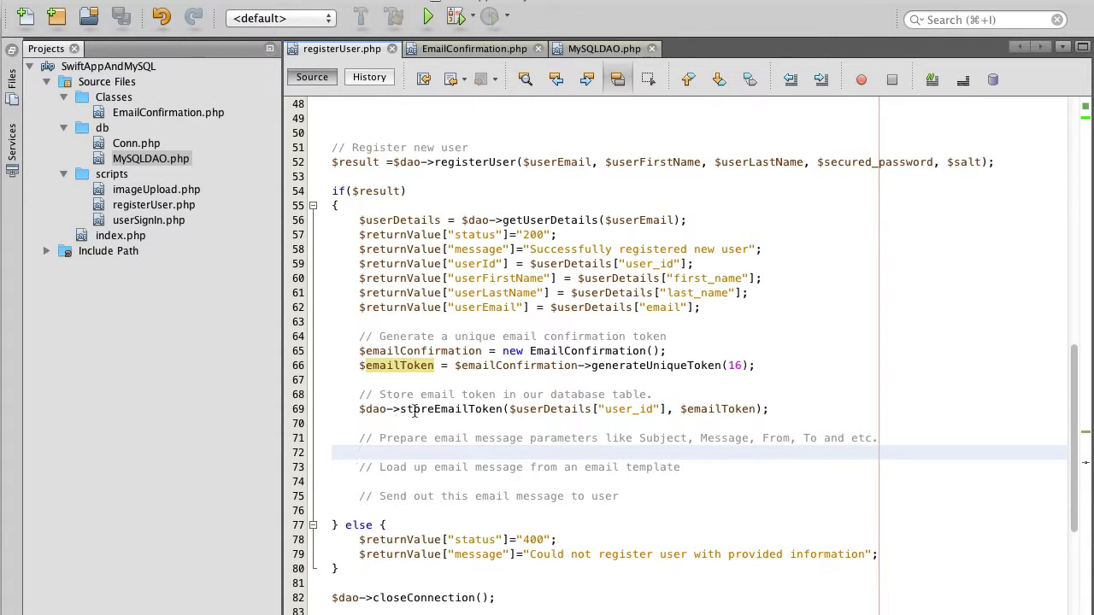
{"action": "left_click", "coordinate": [359, 452]}
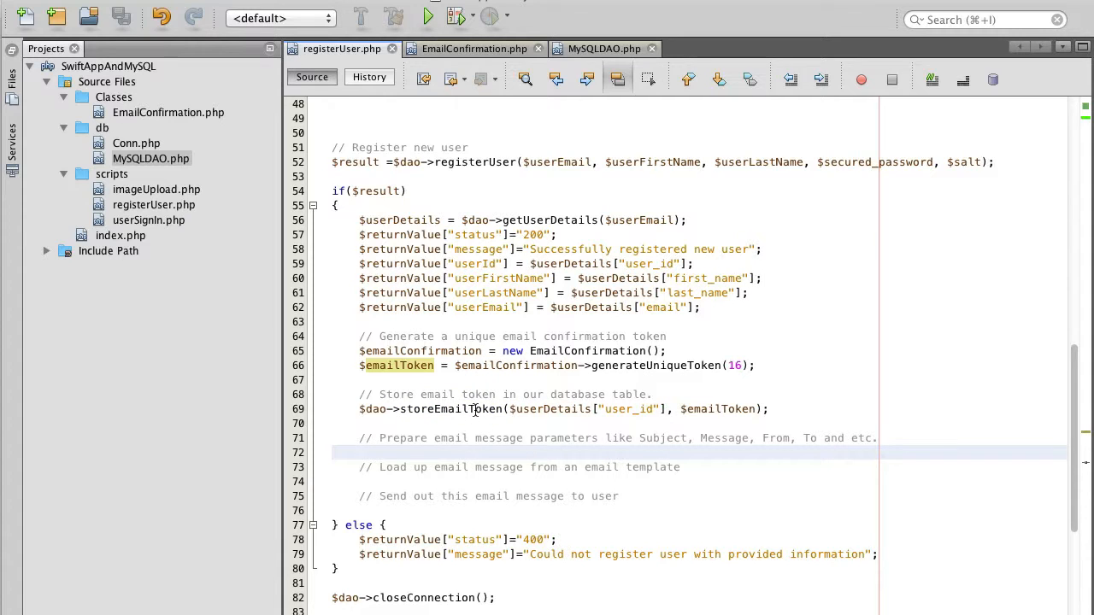
{"action": "mouse_move", "coordinate": [450, 409]}
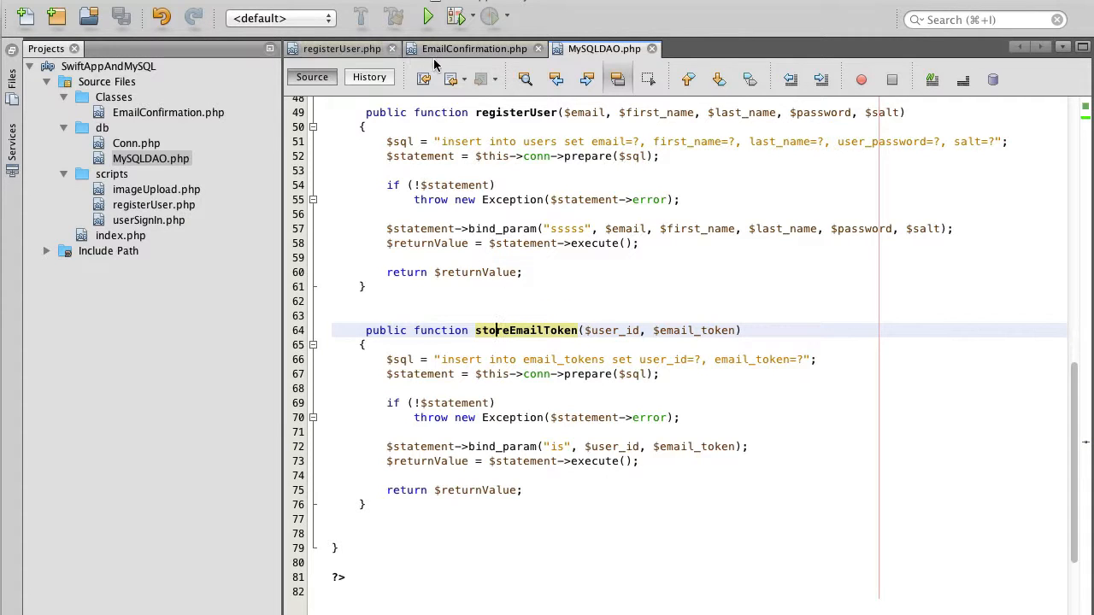
{"action": "left_click", "coordinate": [342, 49]}
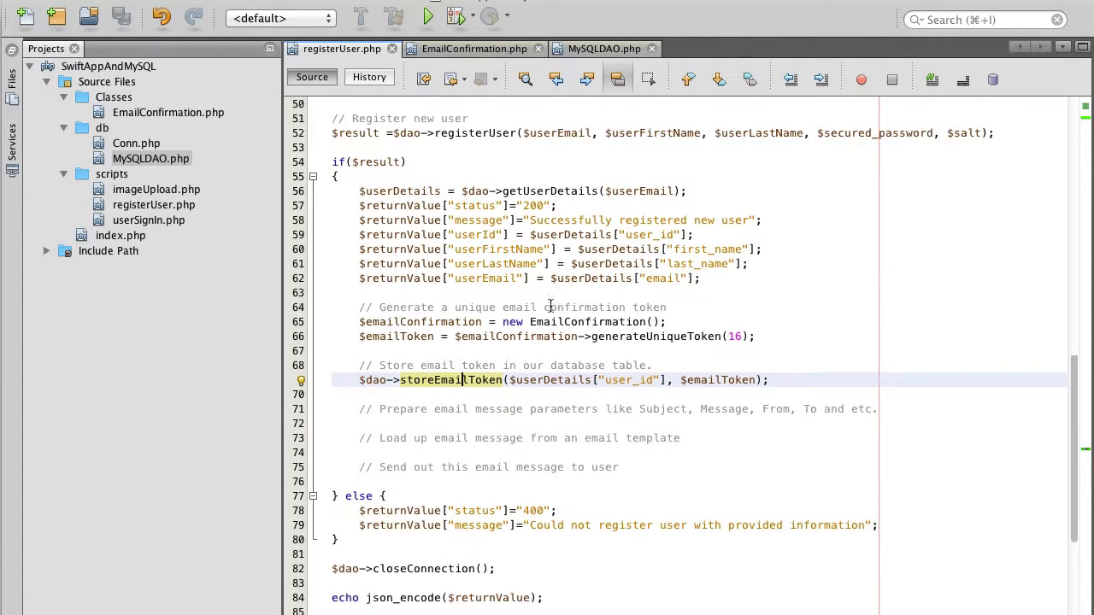
{"action": "scroll", "scroll_direction": "down", "scroll_amount": 3}
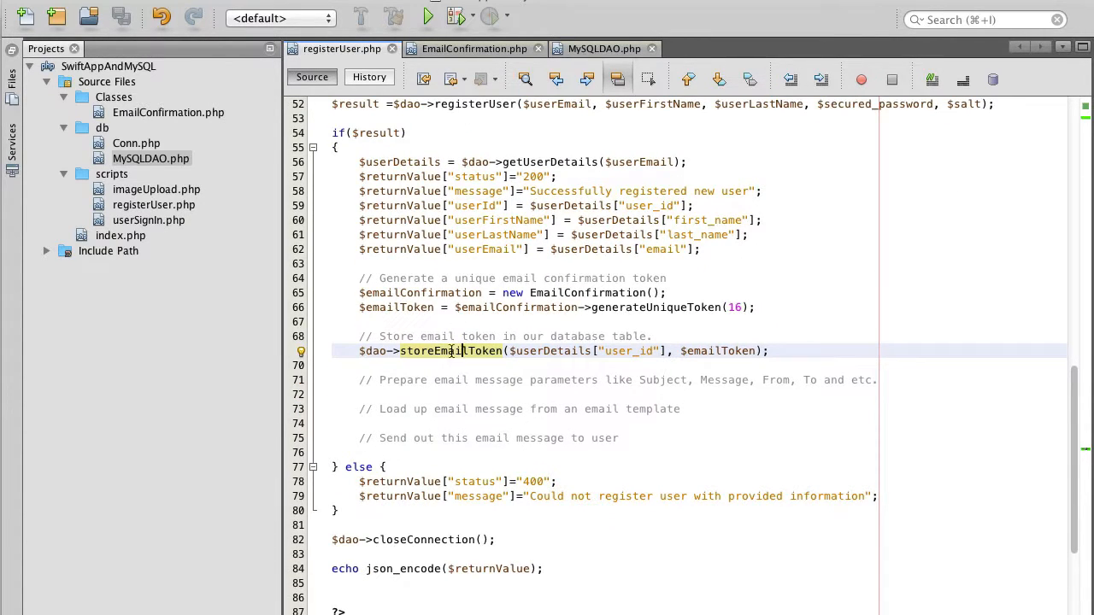